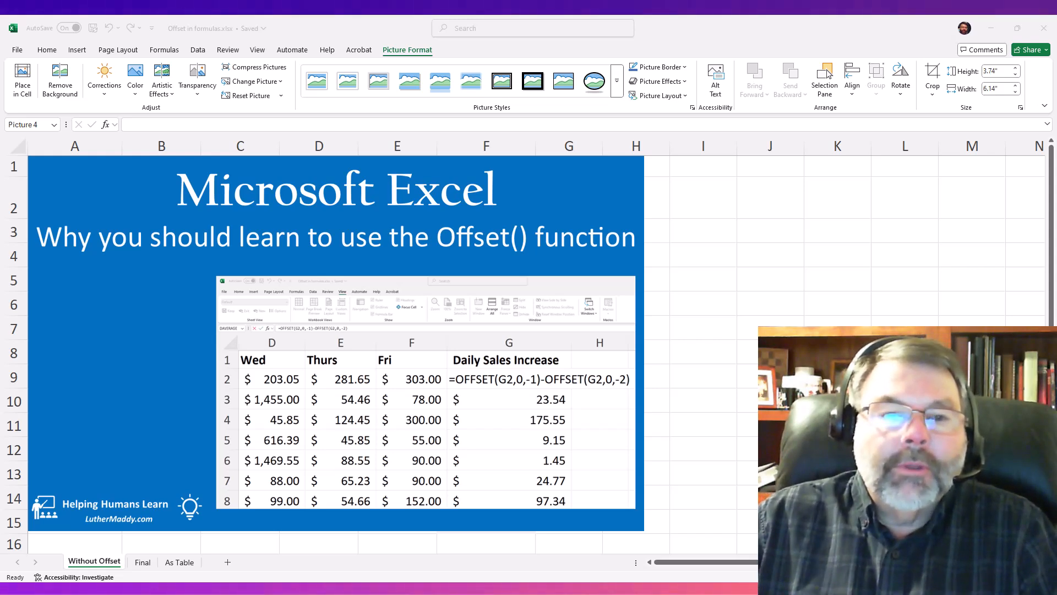
mouse_move(575, 194)
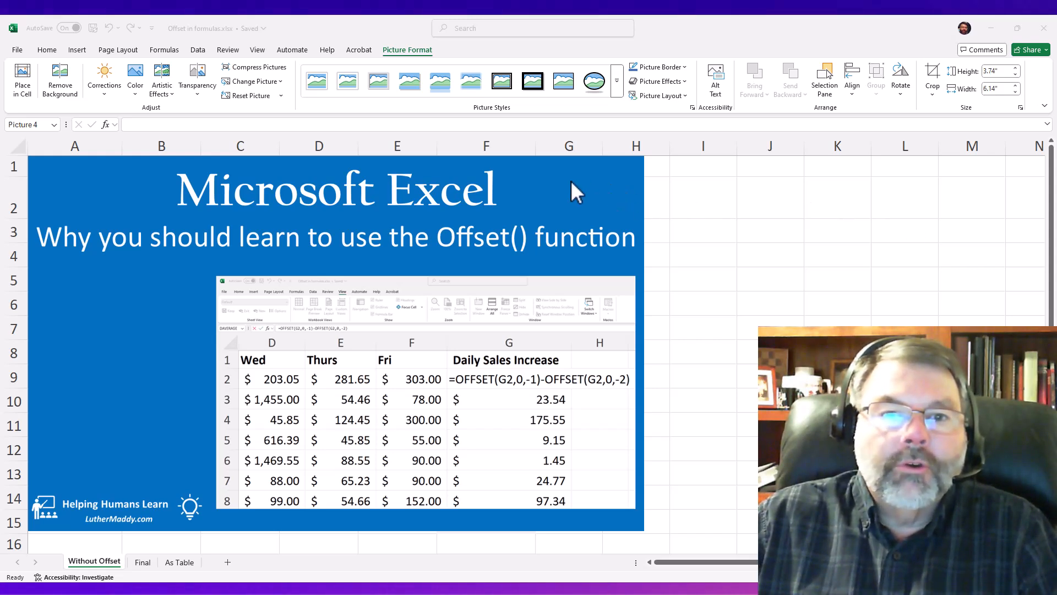
Step: Delete the title picture to reveal Joe's Hardware Daily Sales Report table
left_click(573, 188)
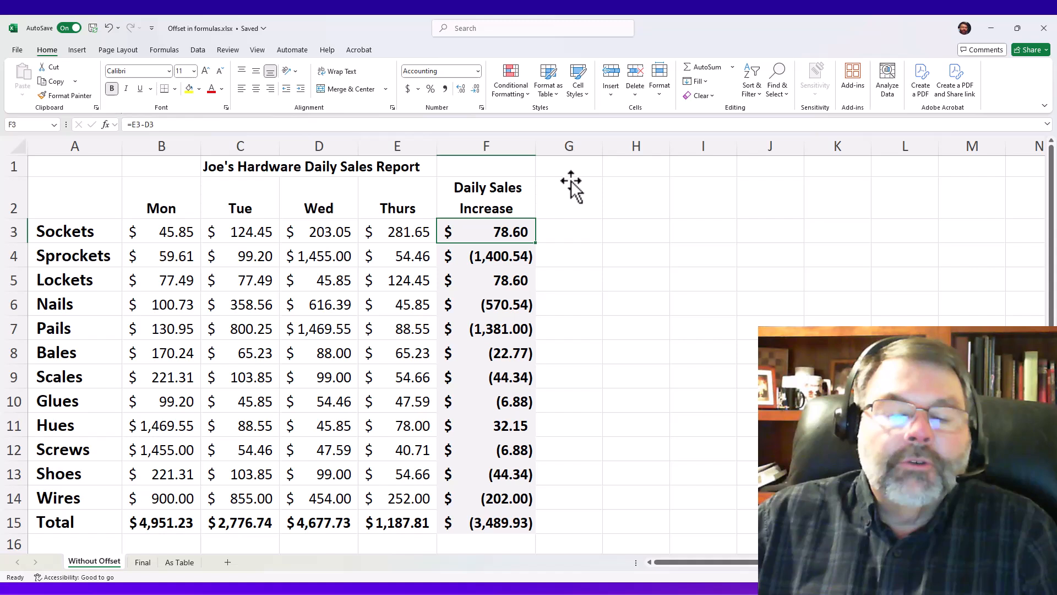
mouse_move(423, 278)
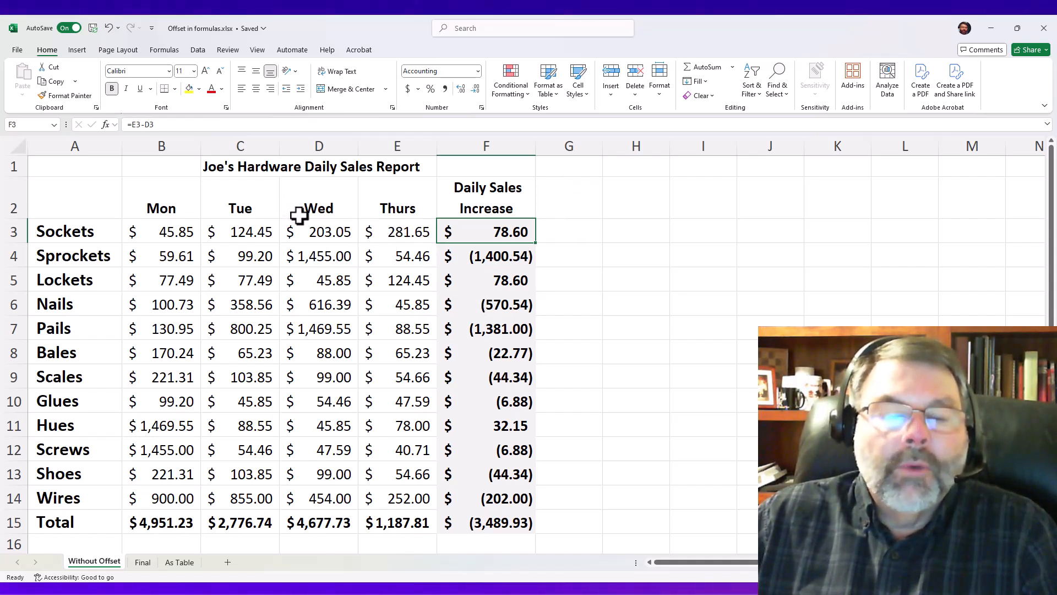
mouse_move(329, 223)
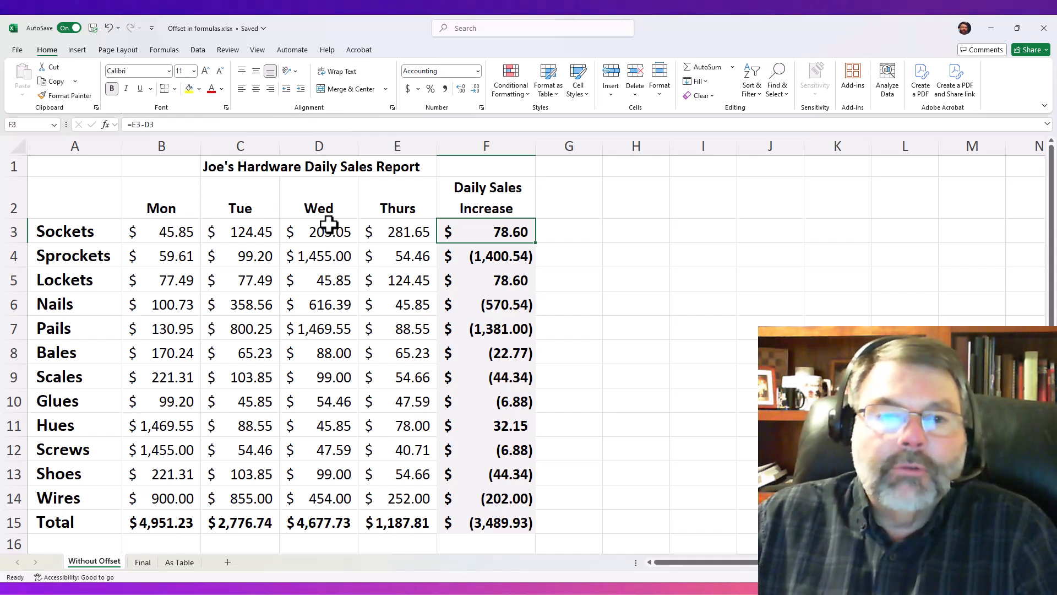
mouse_move(515, 233)
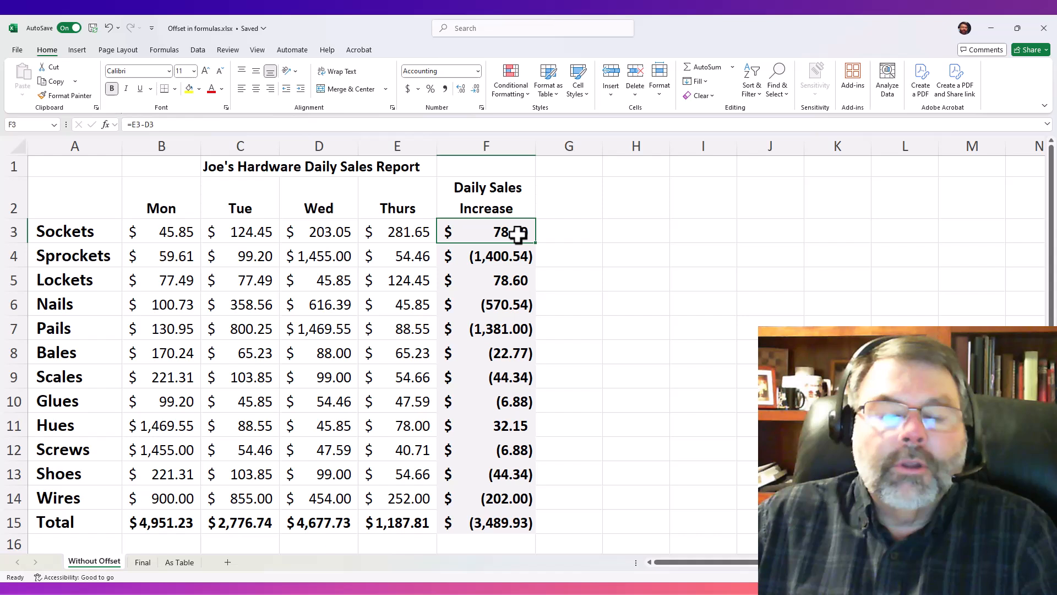
double_click(486, 231)
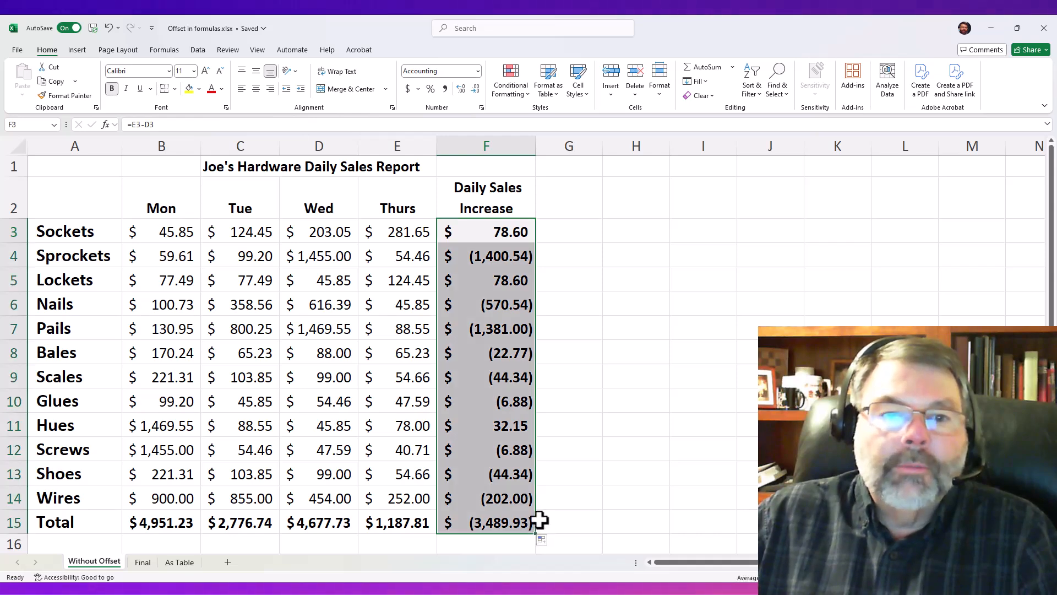
mouse_move(470, 257)
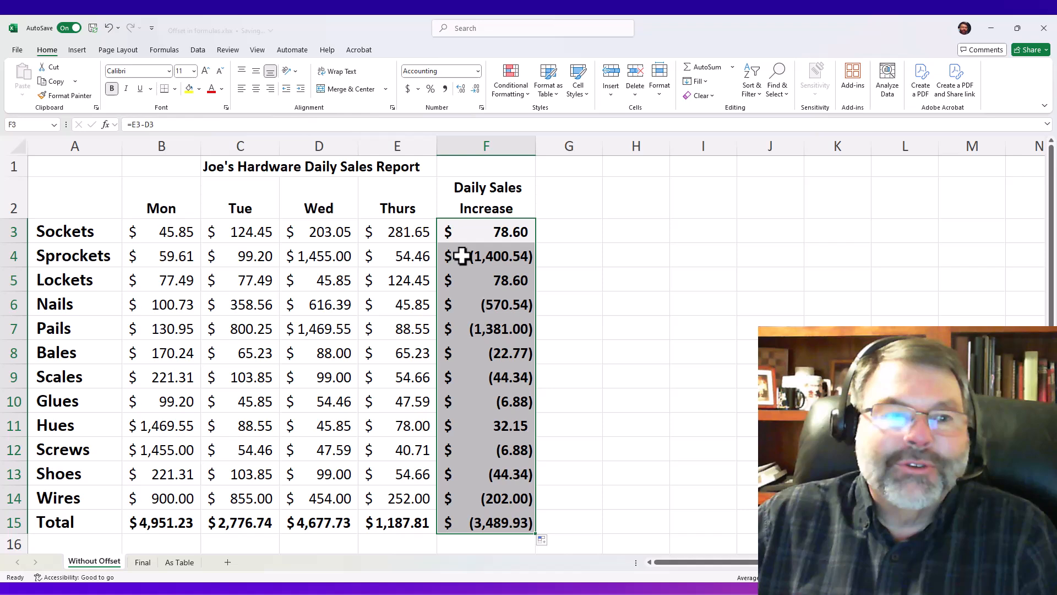
left_click(485, 280)
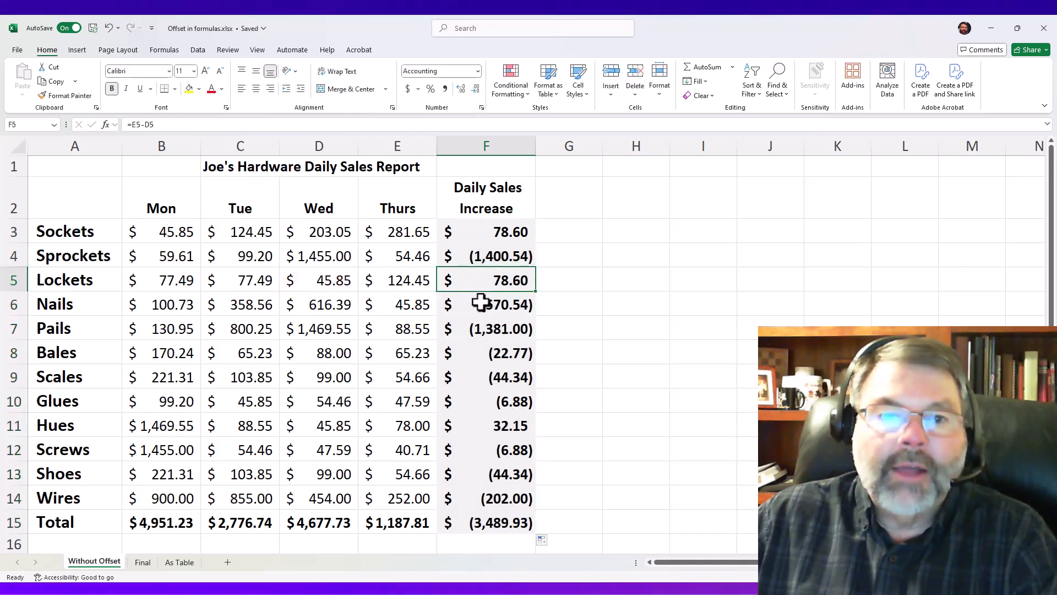
double_click(485, 328)
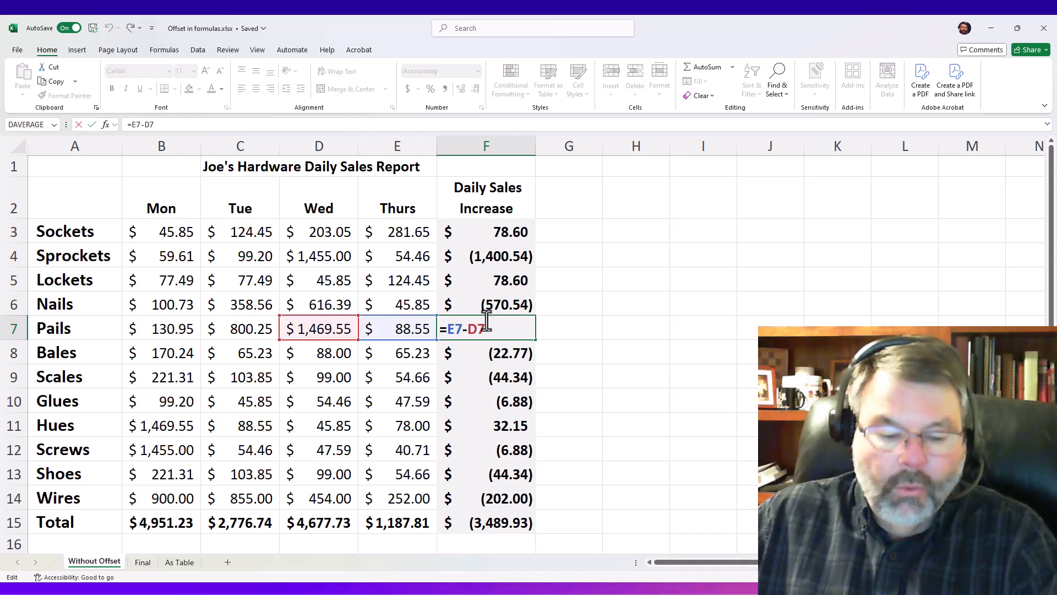
key("Enter")
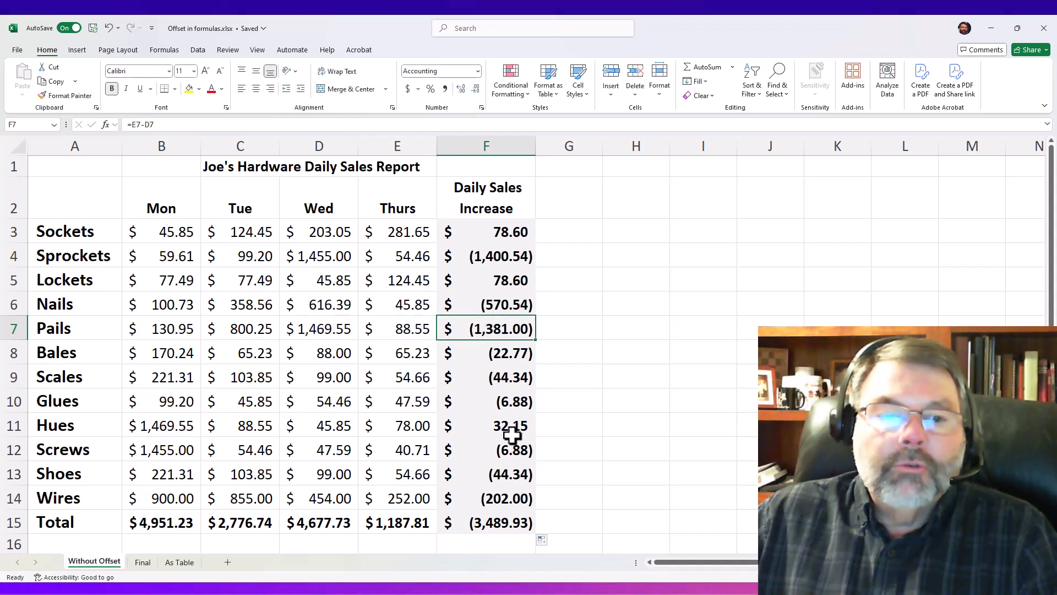
left_click(486, 497)
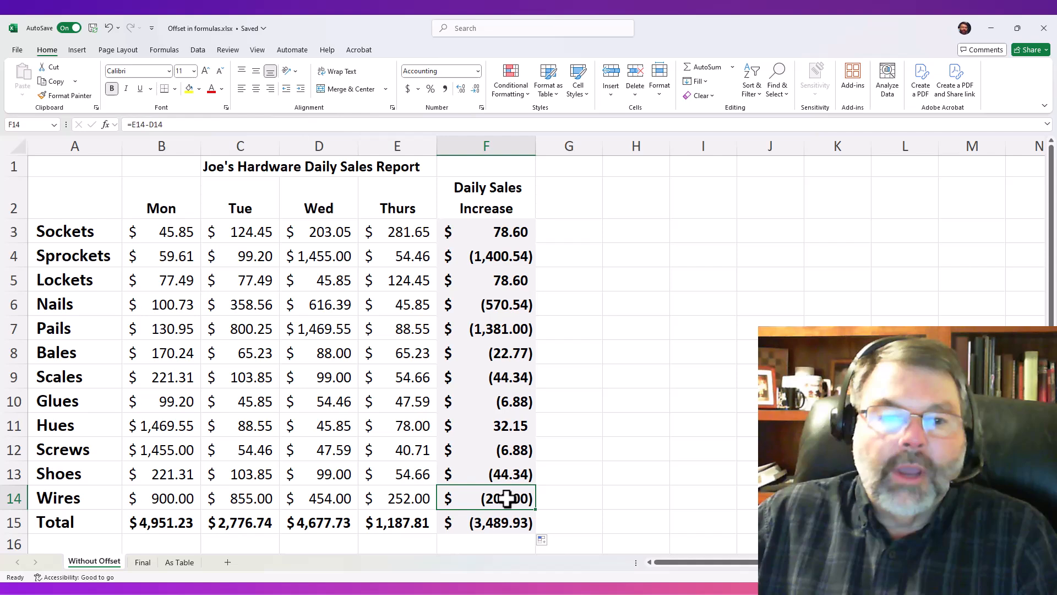
double_click(486, 497)
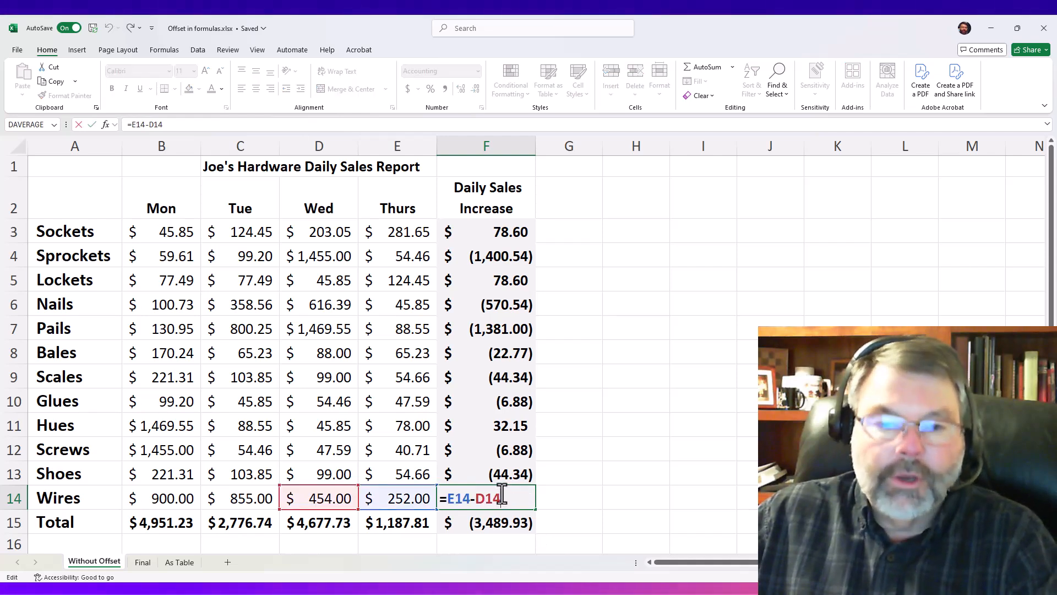
key("Enter")
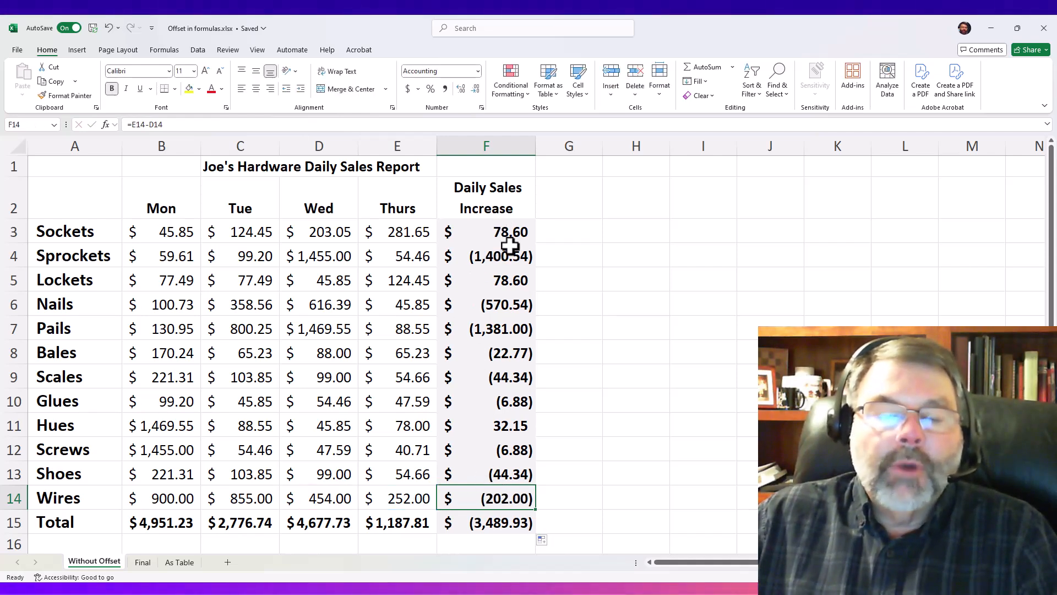
mouse_move(506, 238)
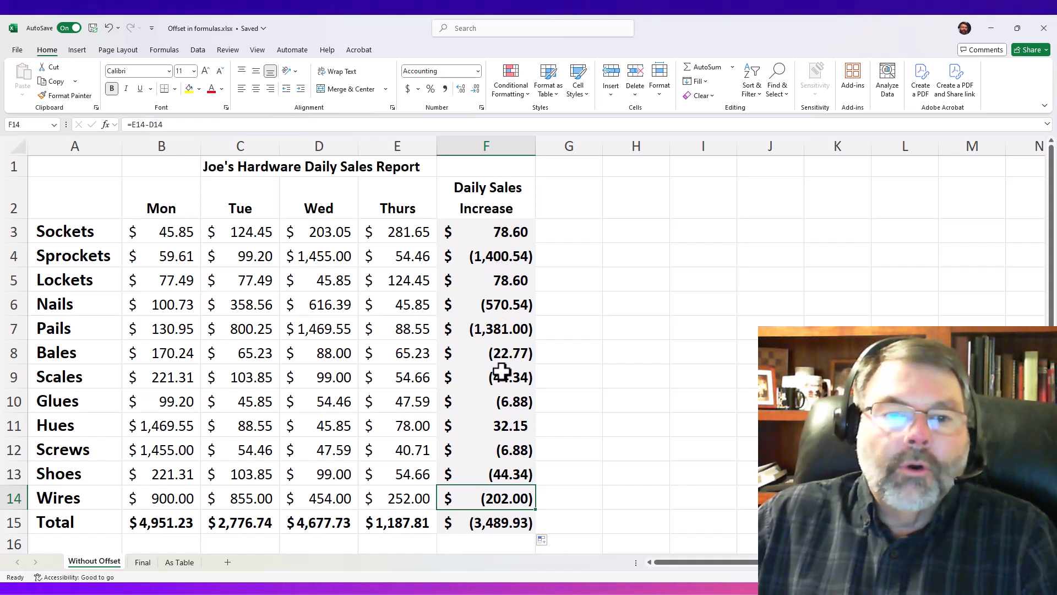
left_click(486, 425)
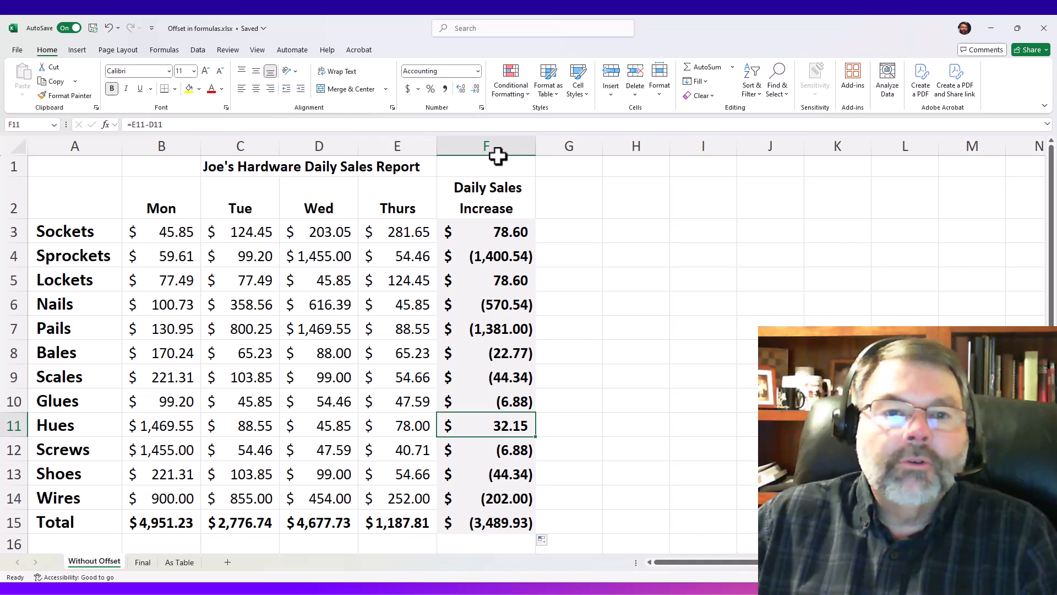
Step: Insert a Fri column before Daily Sales Increase, heading it Fri, and select Sockets' increase cell
left_click(485, 145)
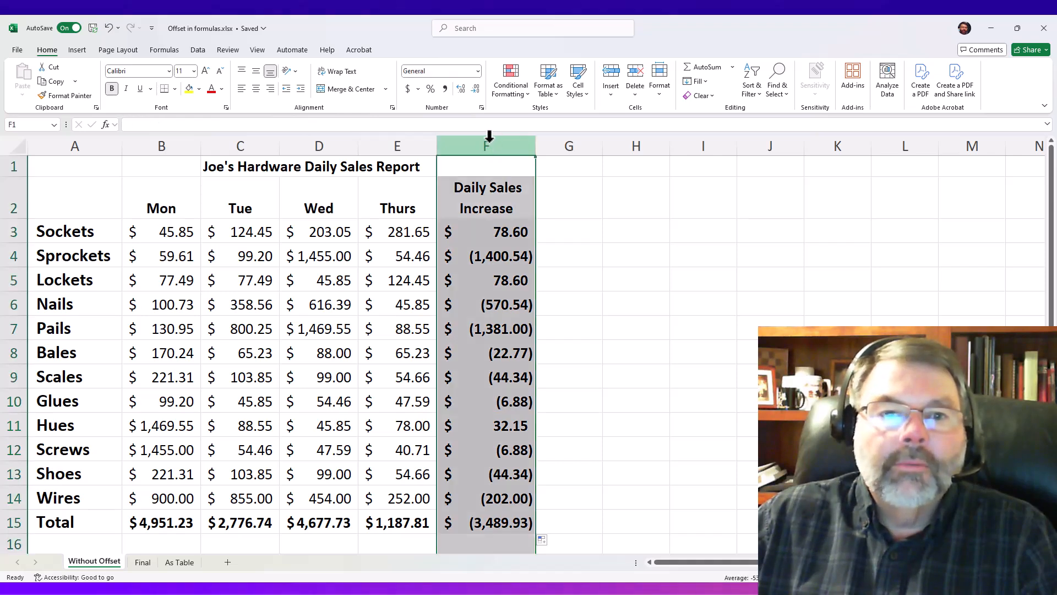
right_click(485, 145)
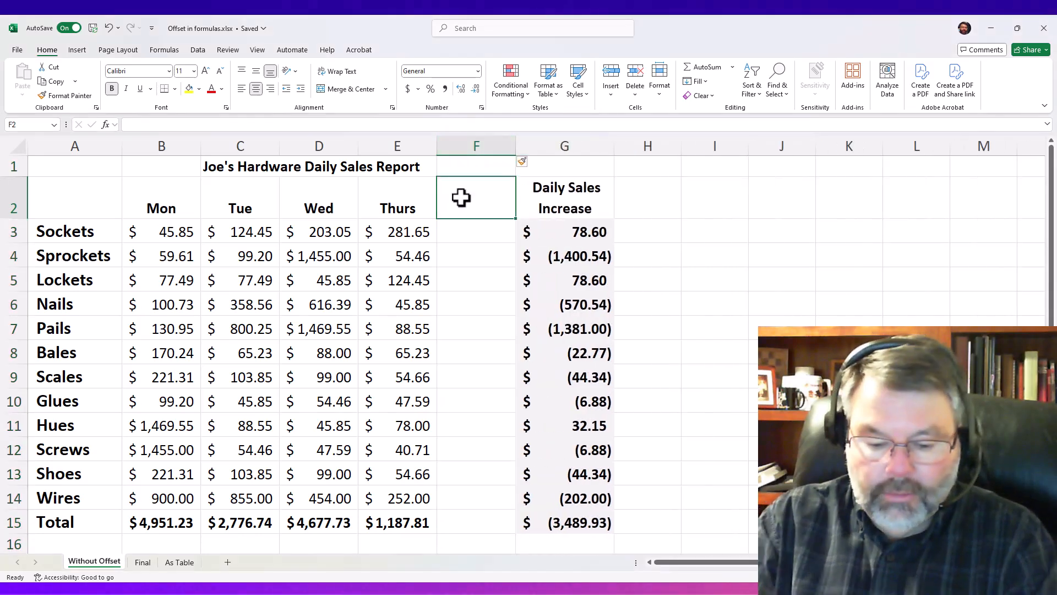
type("Fri")
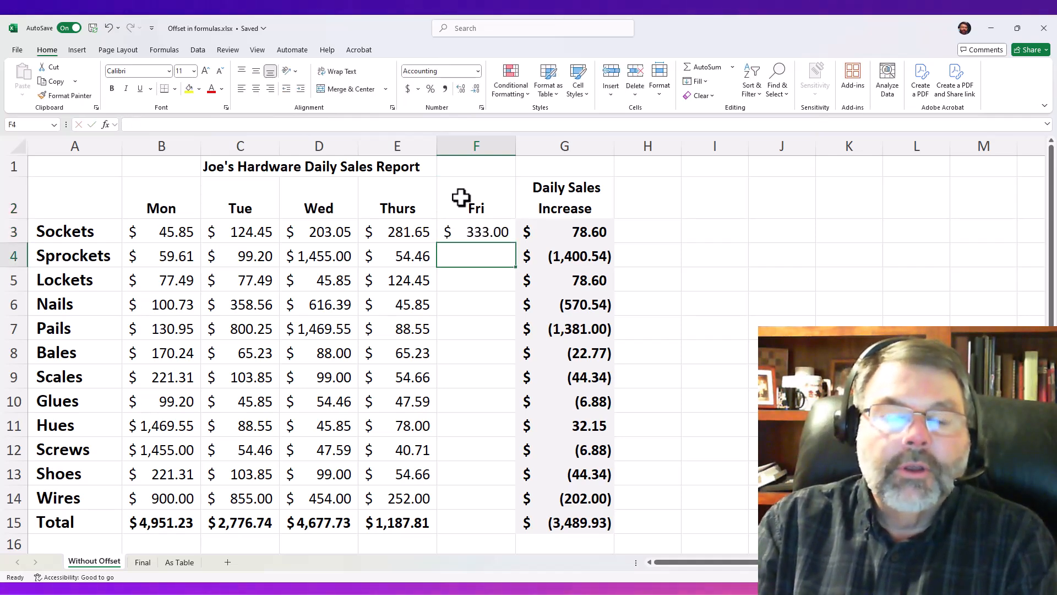
left_click(476, 231)
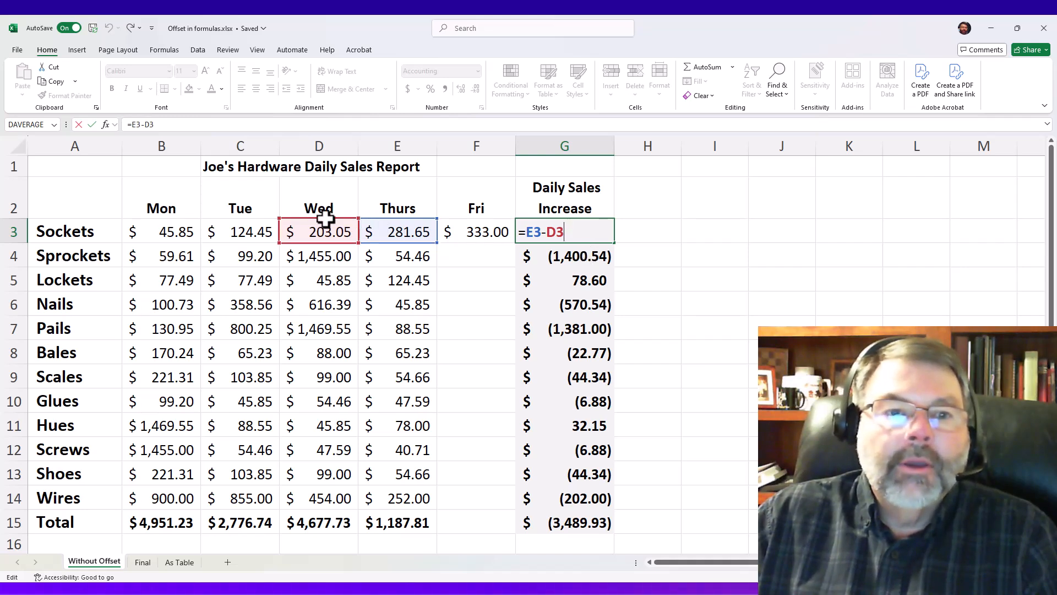
mouse_move(329, 231)
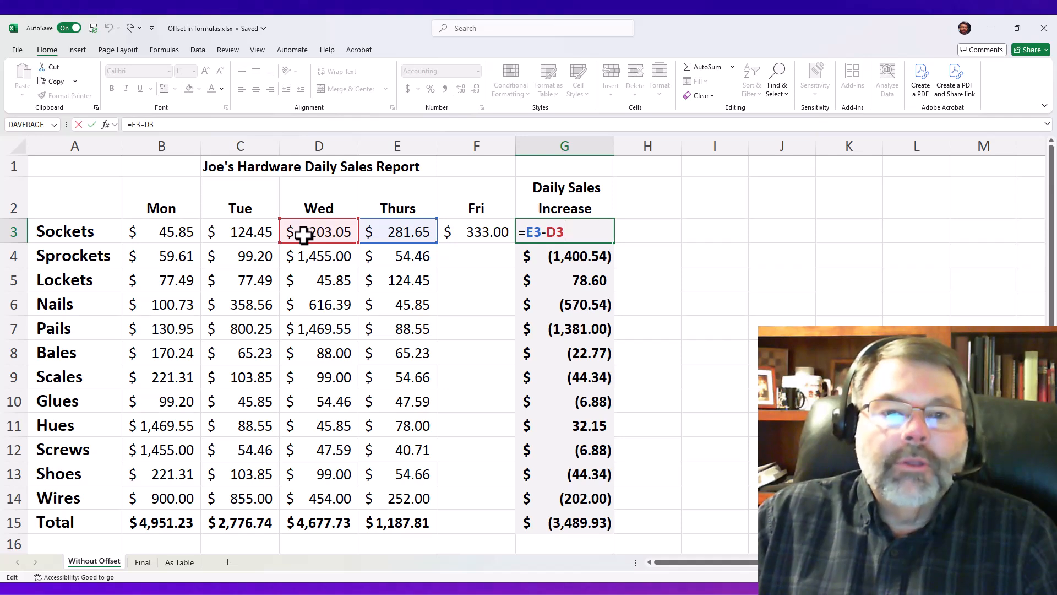
Step: Enter =F3-E3 for Sockets' increase, fill it down to row 15, and select Sprockets' Friday cell
key("Enter")
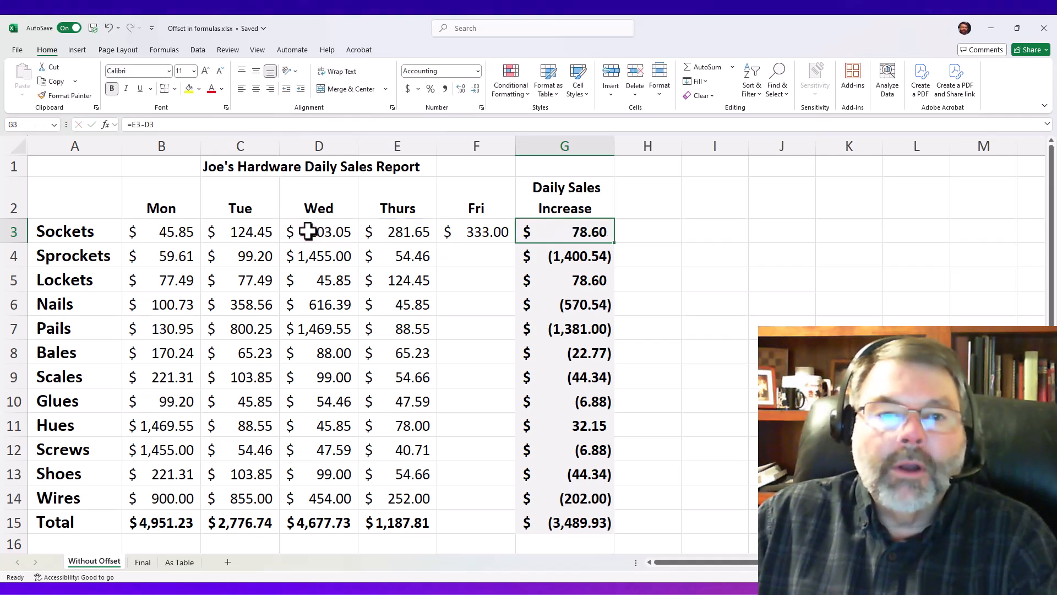
mouse_move(586, 232)
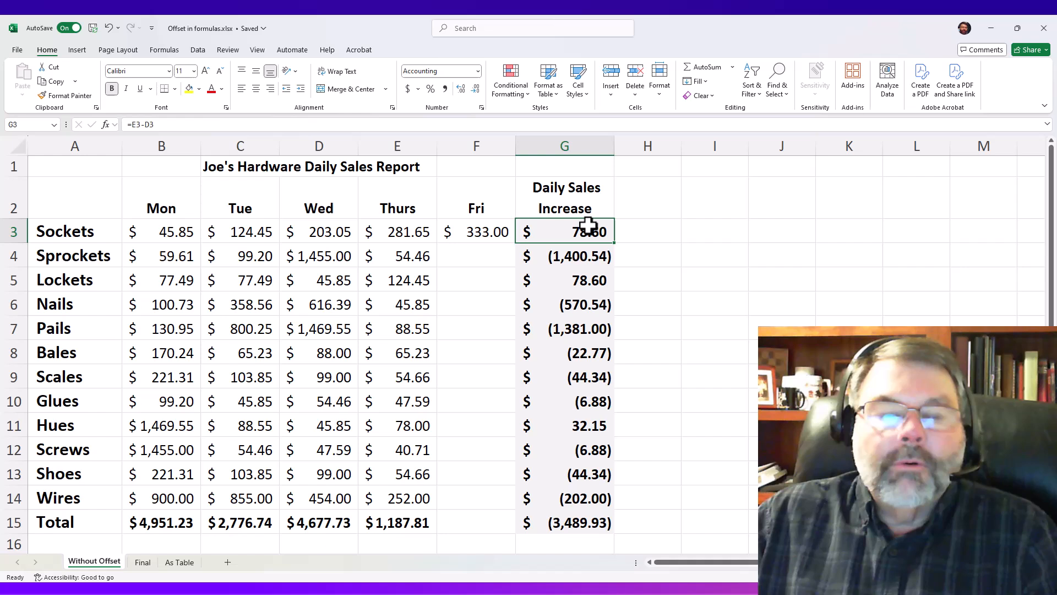
left_click_drag(564, 231, 564, 474)
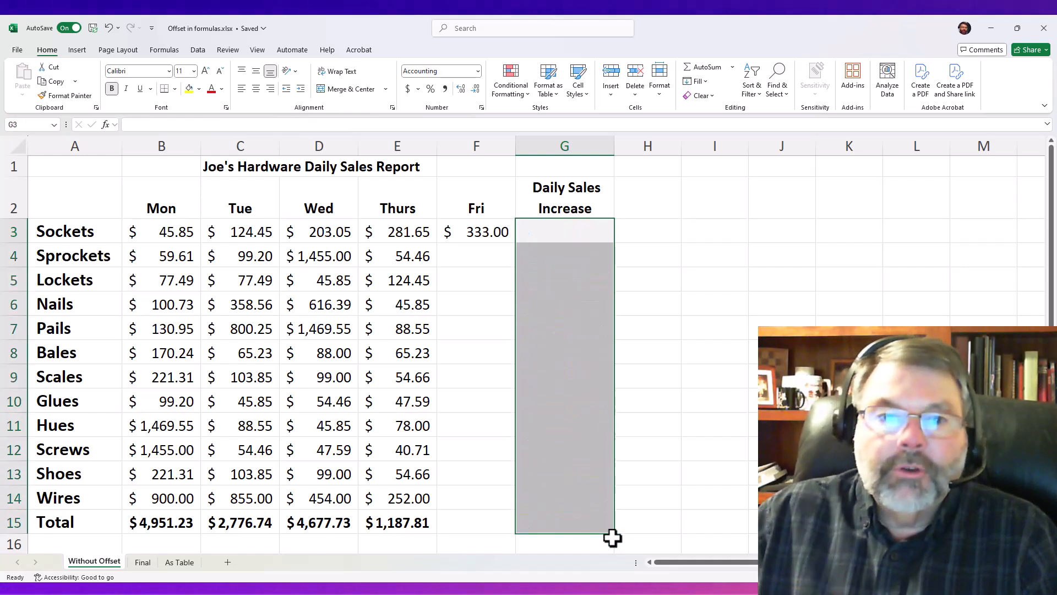
left_click(563, 230)
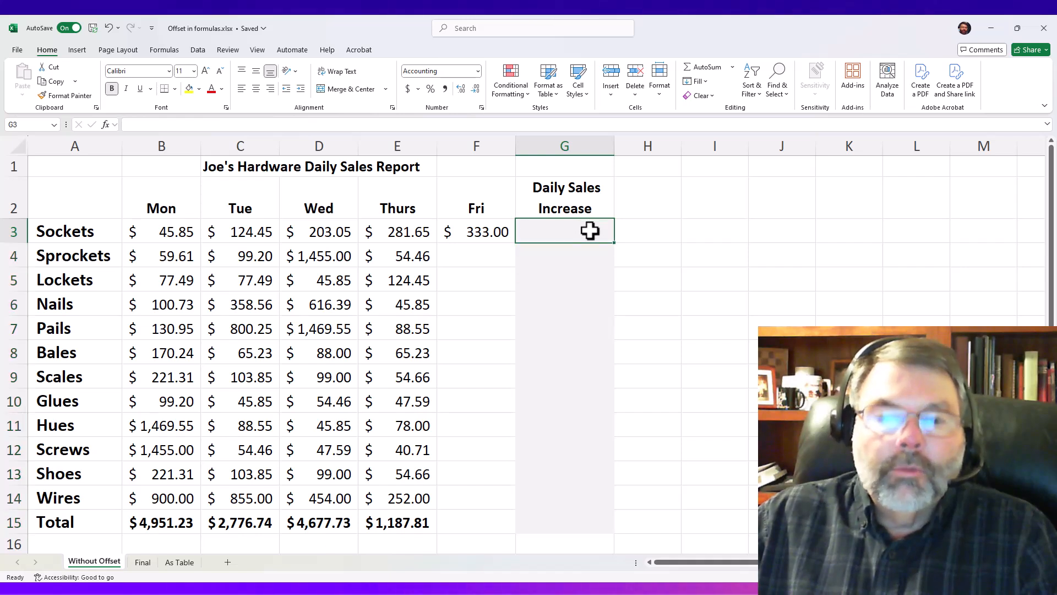
type("=F3-E3")
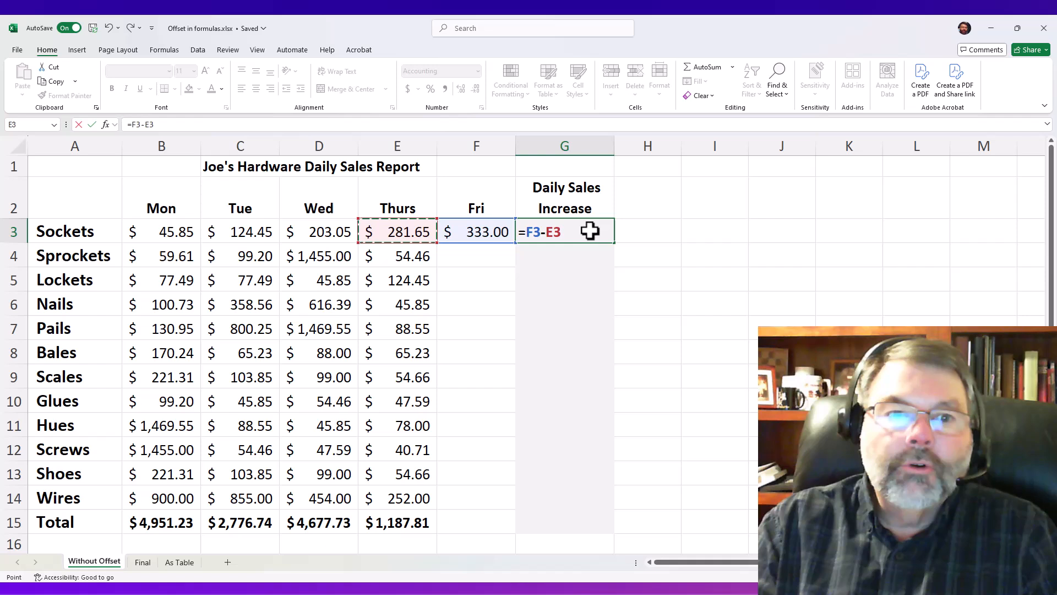
key("Enter")
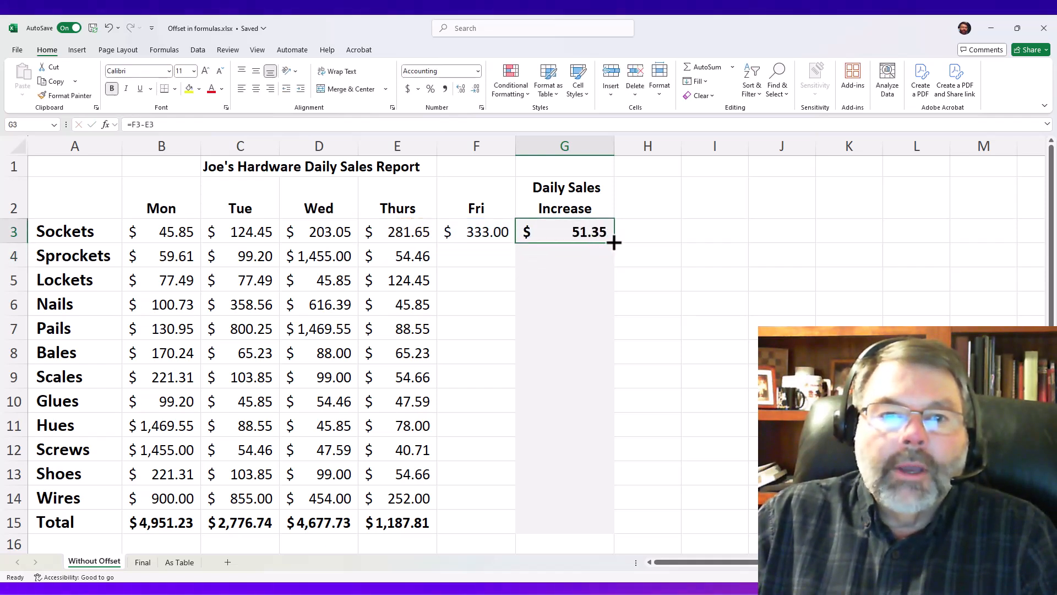
left_click_drag(613, 242, 603, 484)
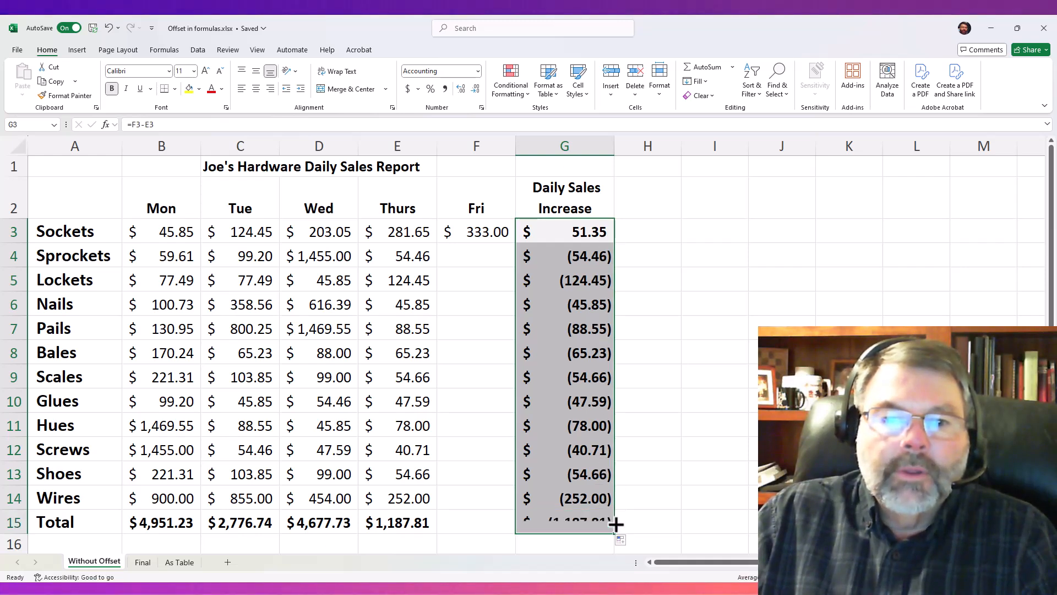
left_click(475, 255)
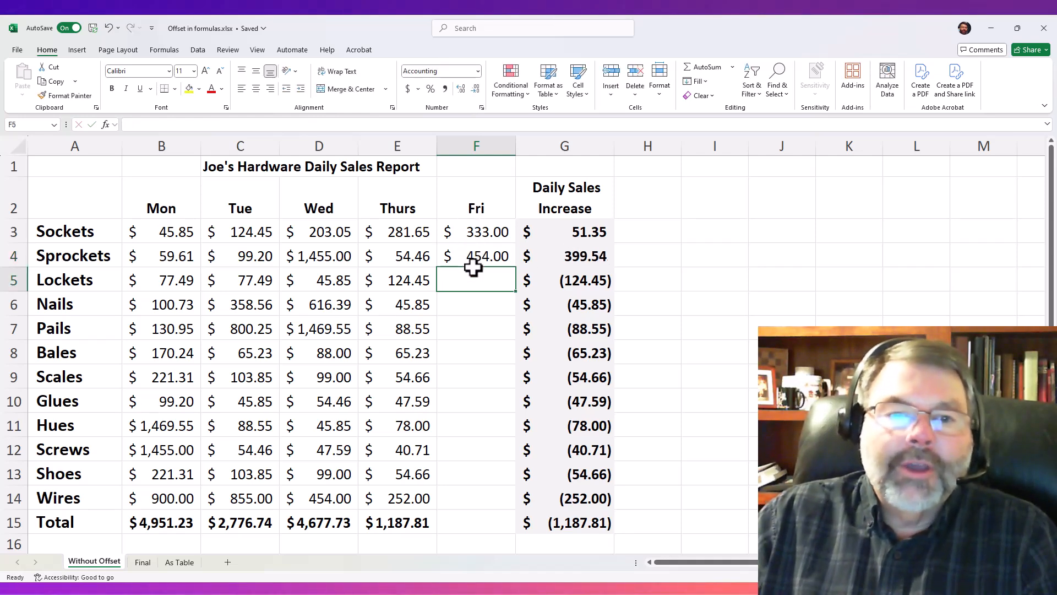
mouse_move(483, 256)
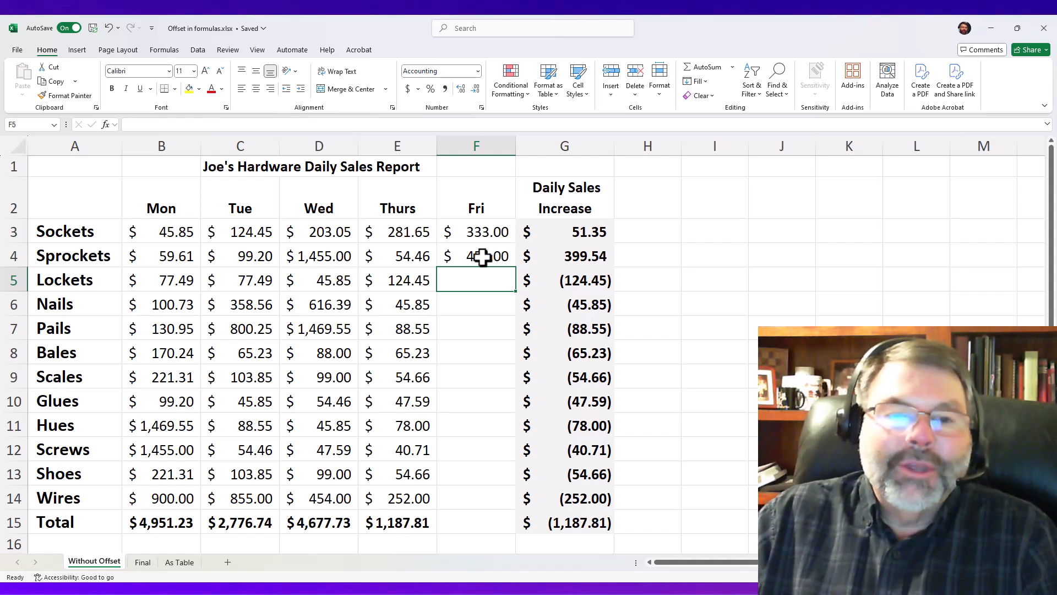
mouse_move(335, 215)
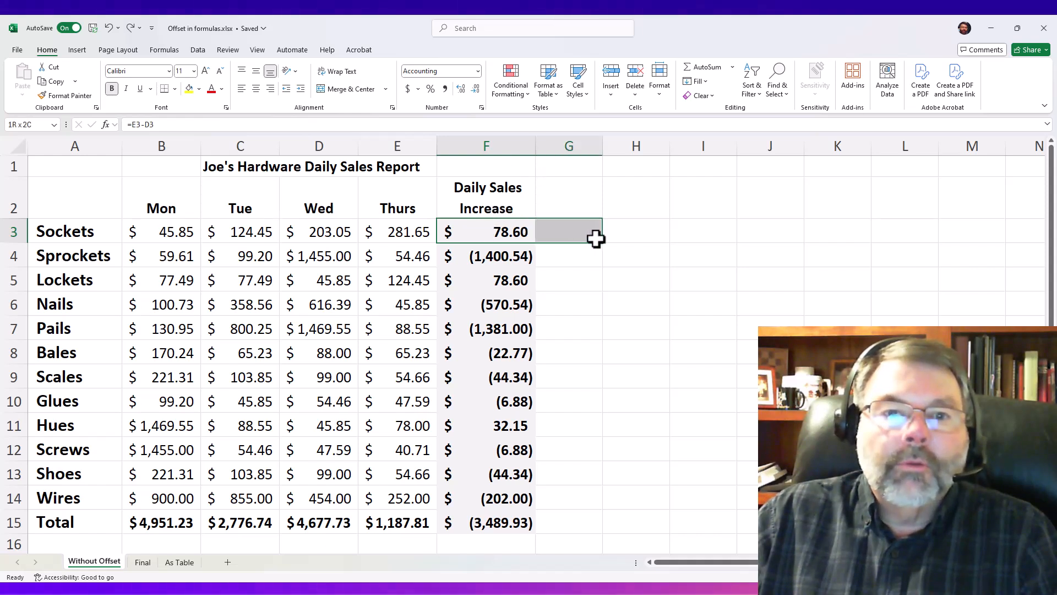
left_click(485, 231)
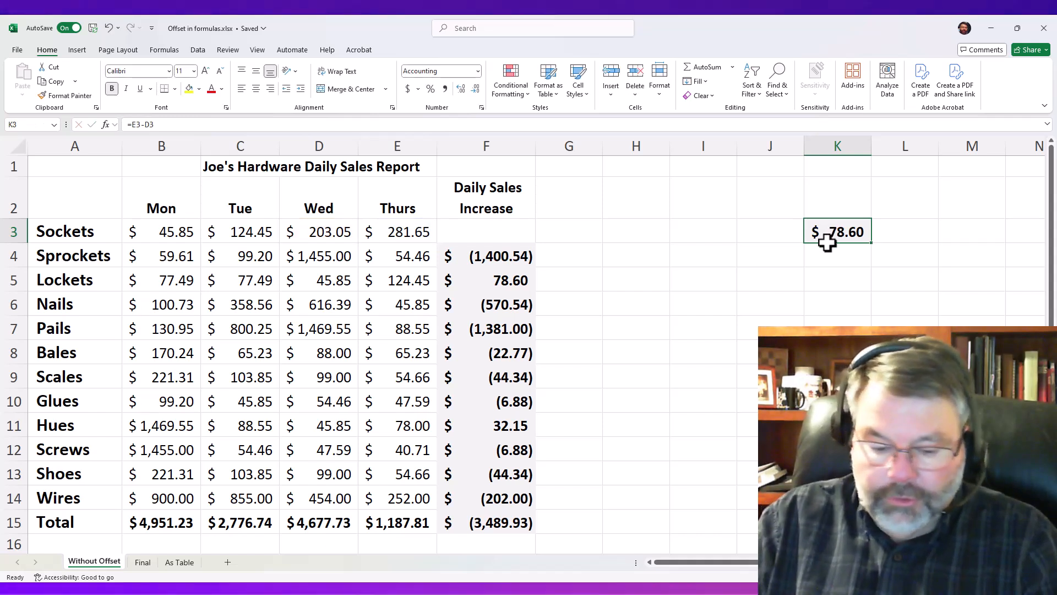
left_click(486, 232)
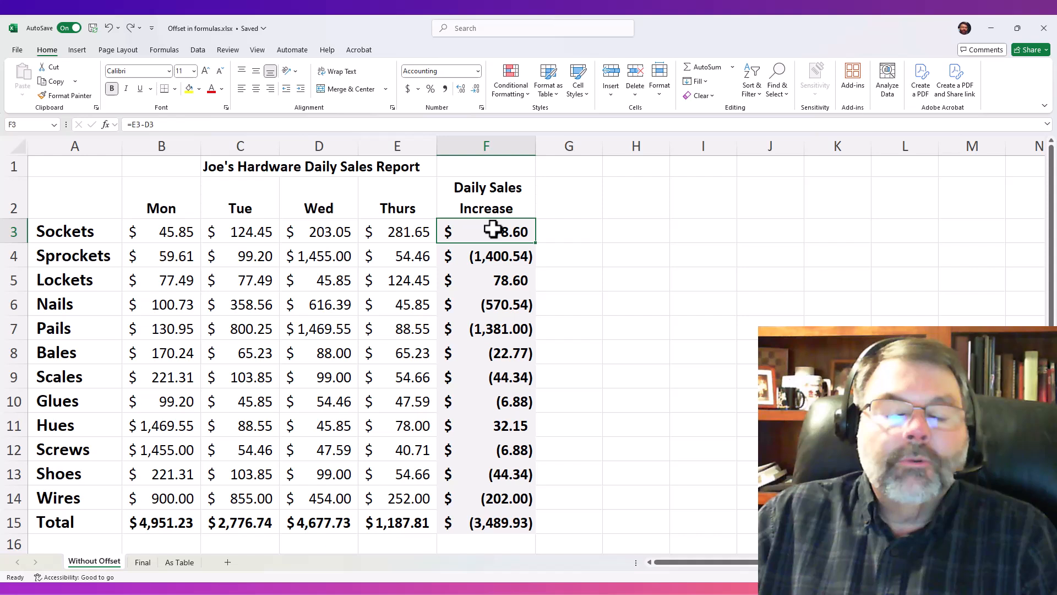
mouse_move(331, 231)
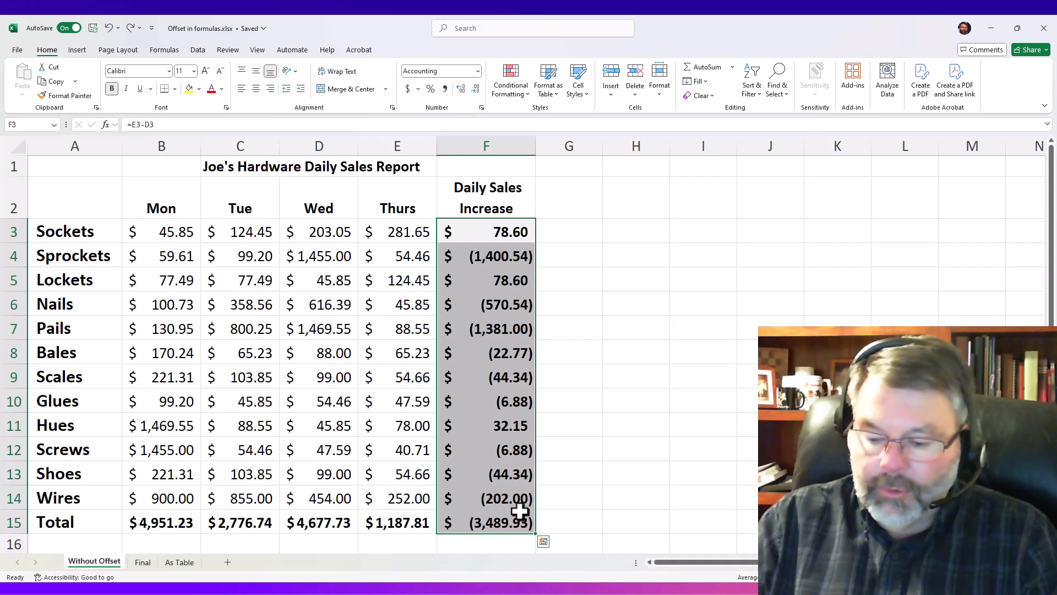
Step: Delete the F3:F15 increase results and select Sockets' increase cell F3
key("Delete")
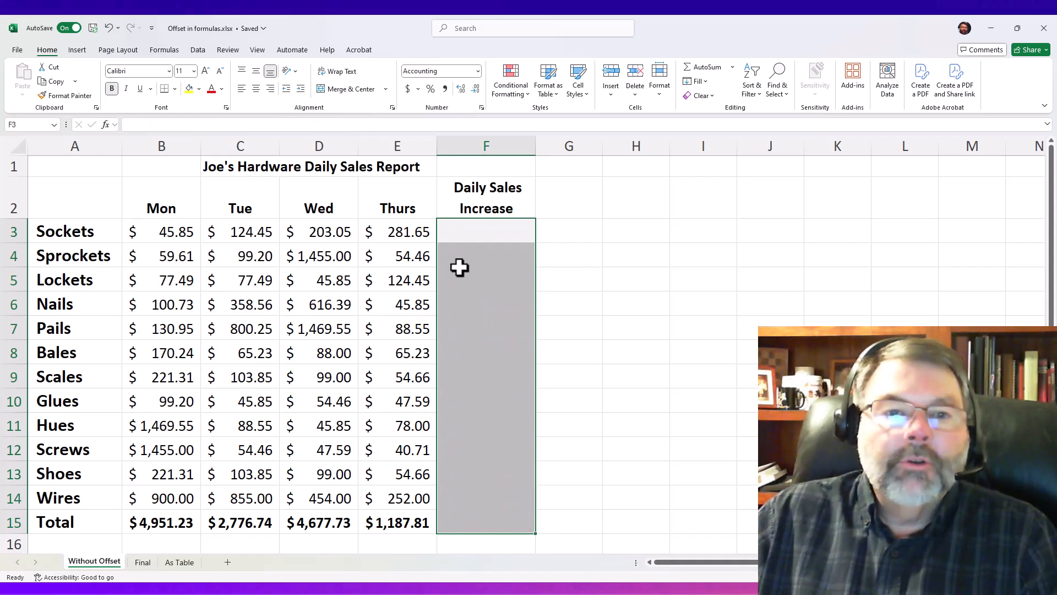
left_click(485, 231)
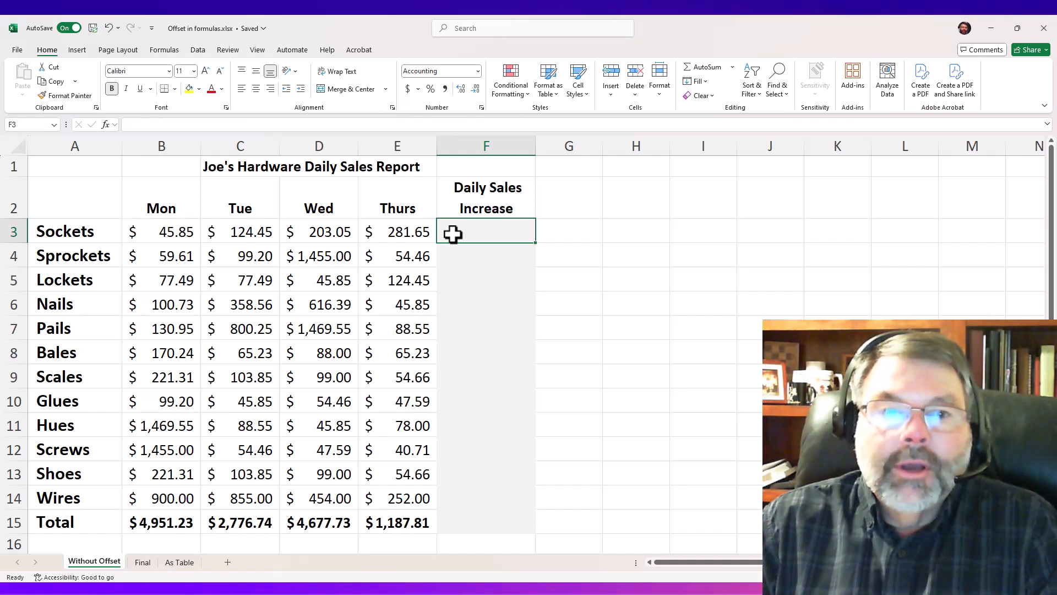
Step: Start Sockets' formula as =offset(F3,0 with F3 as the reference
type("=")
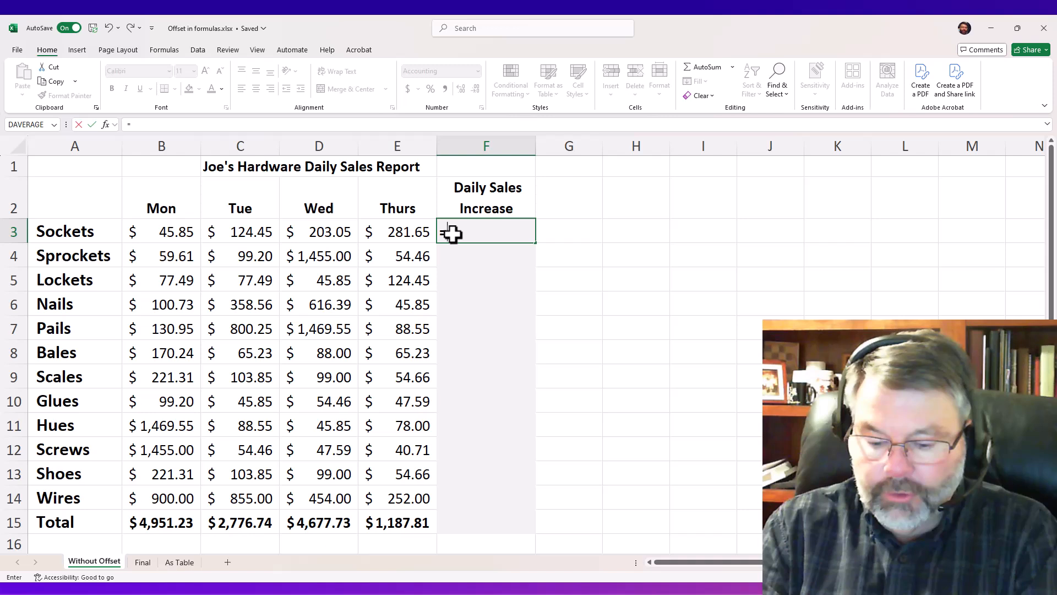
type("=offset(F3")
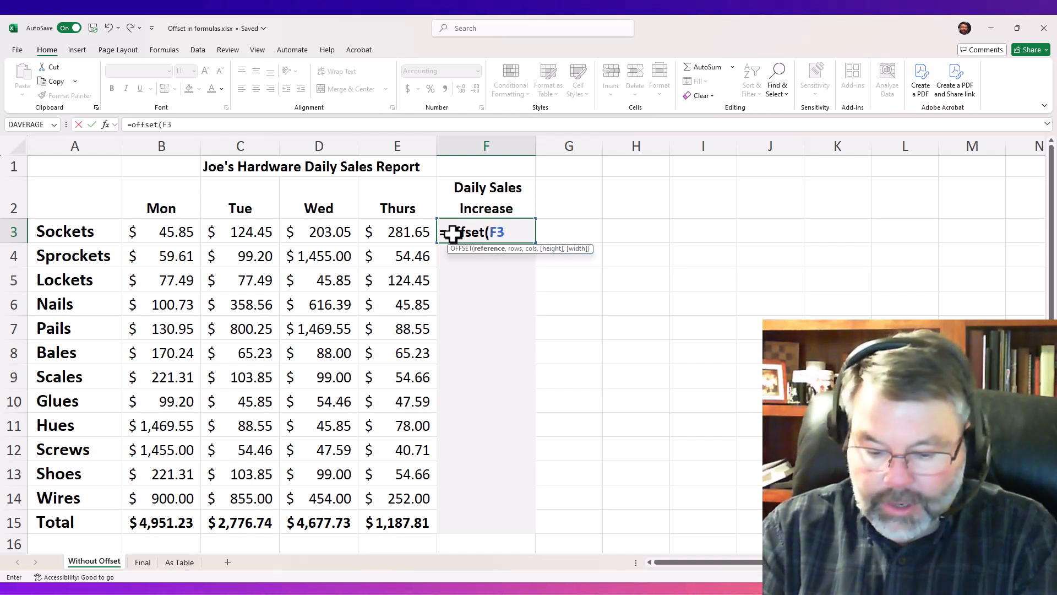
type(",")
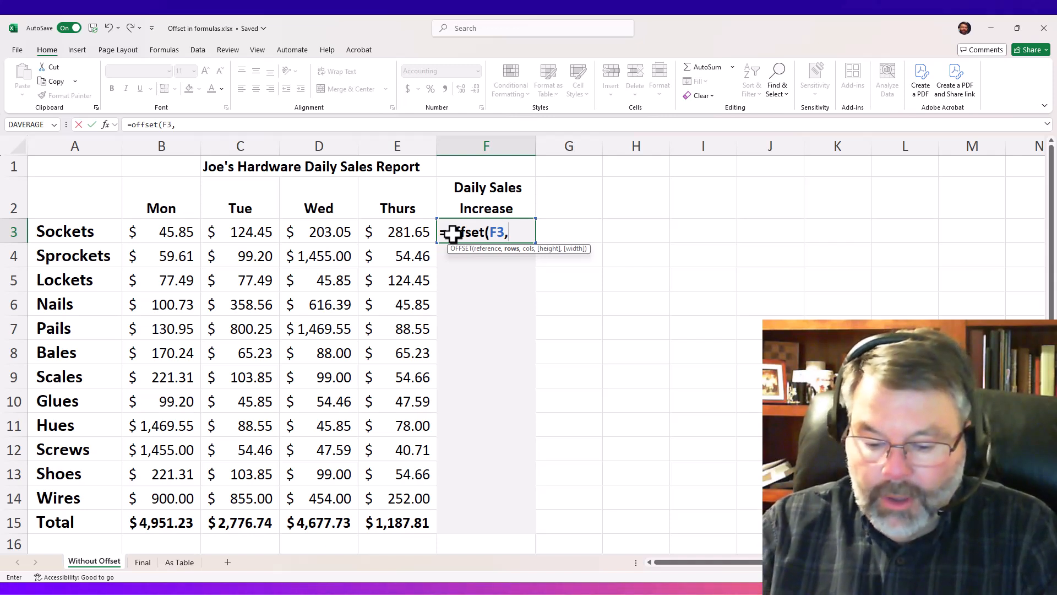
type("0")
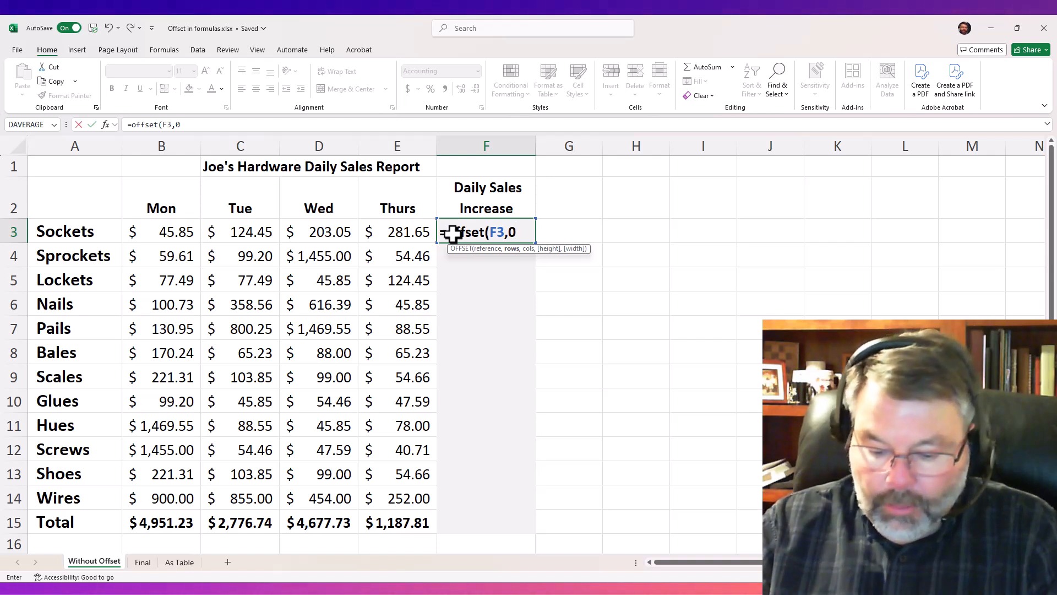
Step: Complete the first call as =offset(F3,0,-1), pointing one column left of F3
type(",")
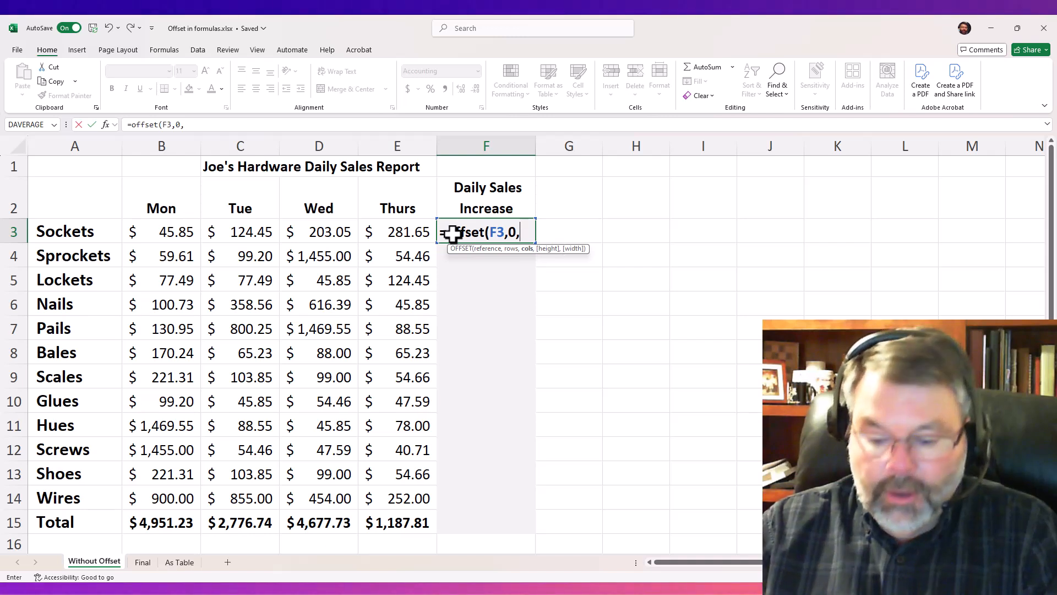
type("-1")
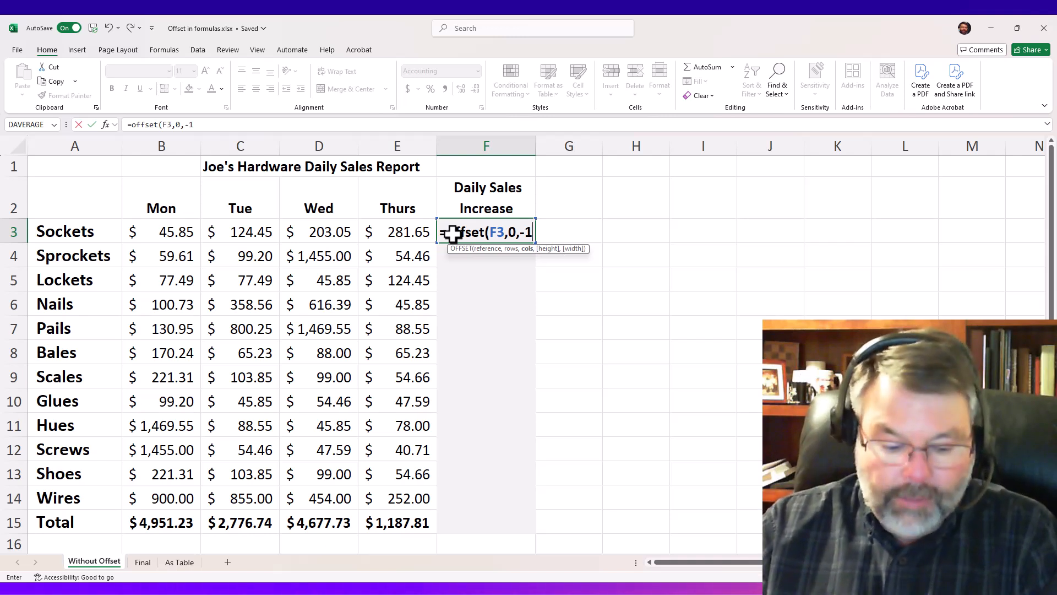
type(")")
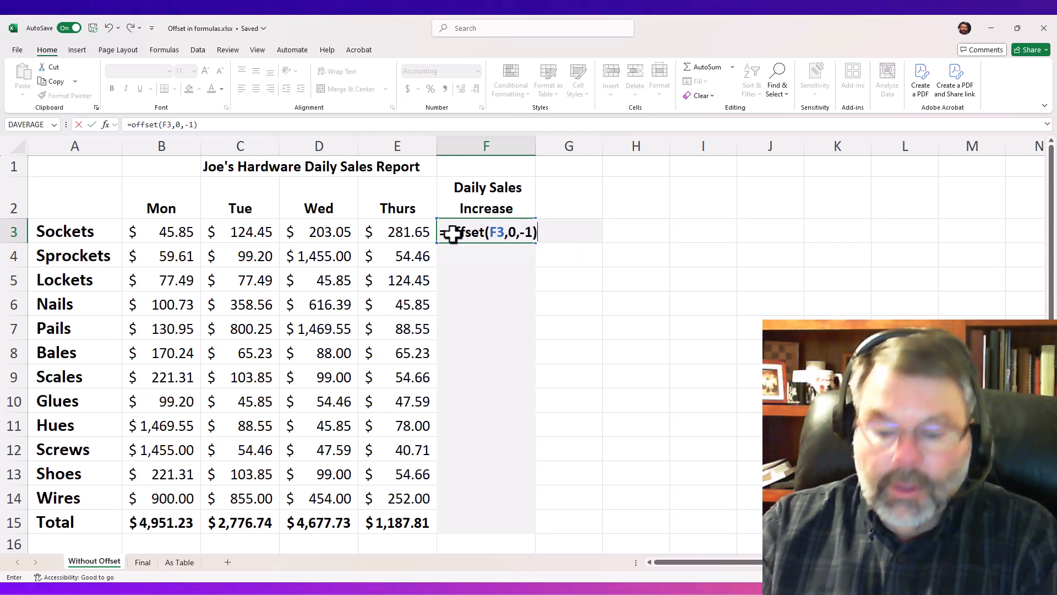
Step: Subtract a second call to get =OFFSET(F3,0,-1)-OFFSET(F3,0,-2), giving 78.60
type("-")
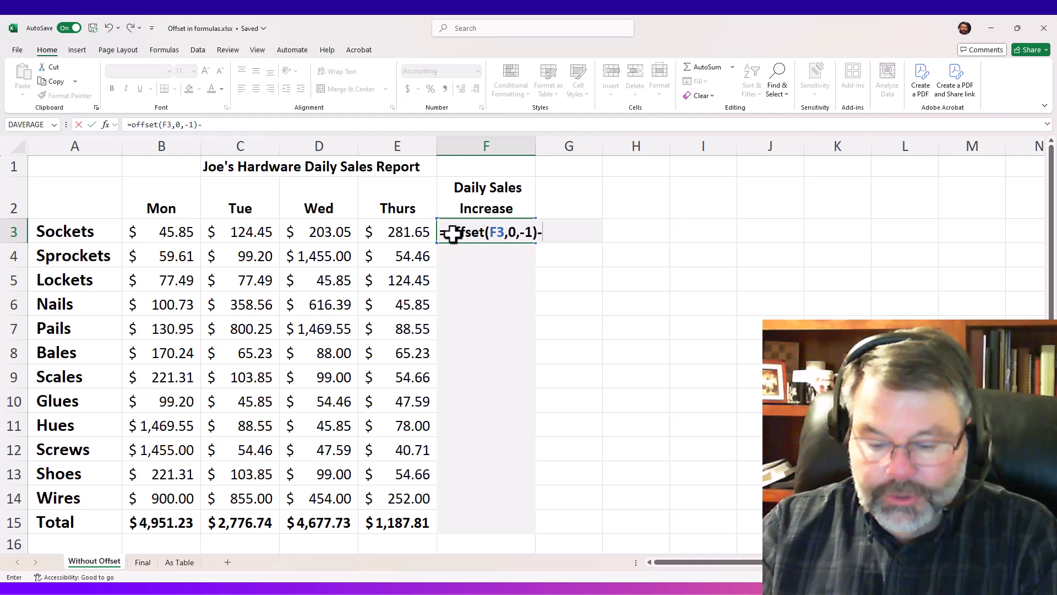
type("offset(")
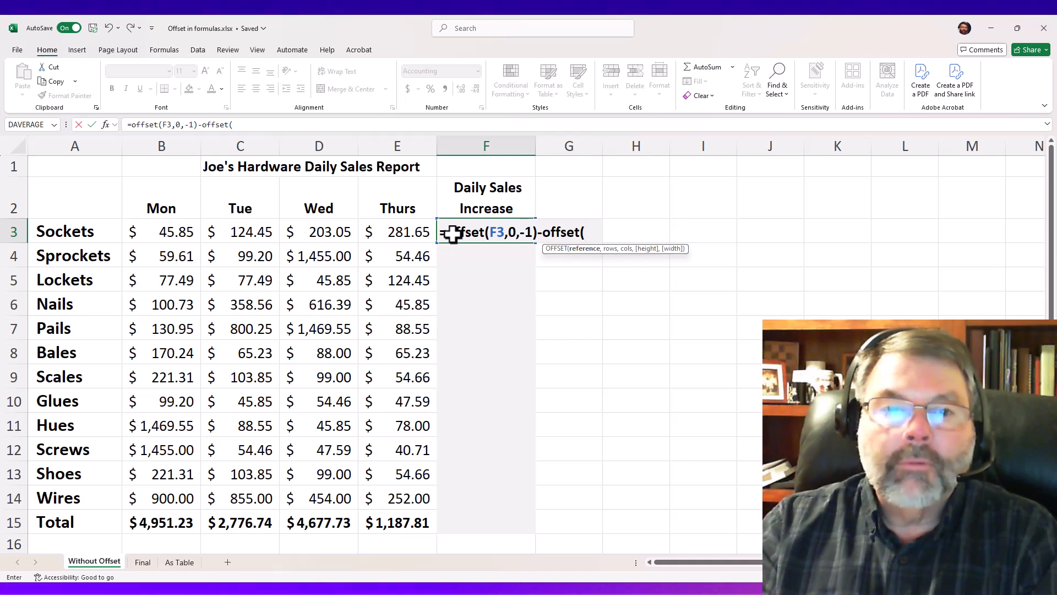
type("F")
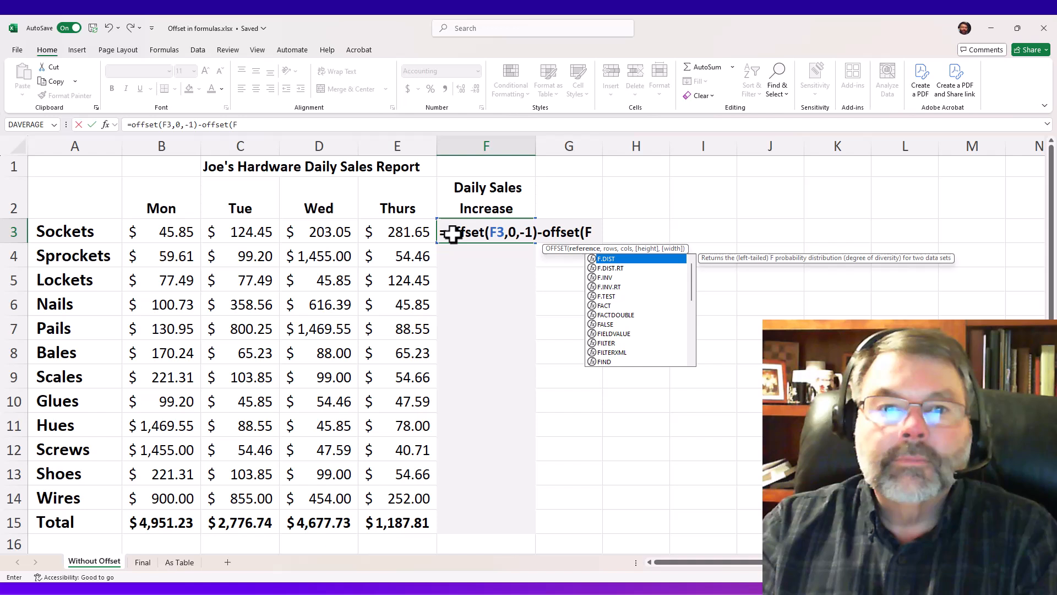
type("3,")
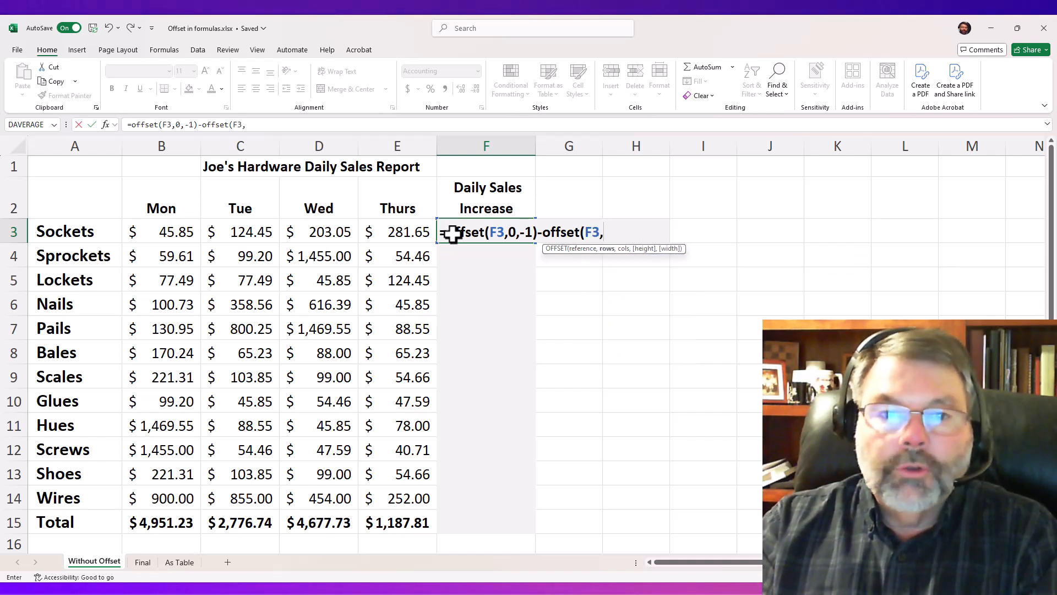
type("0,")
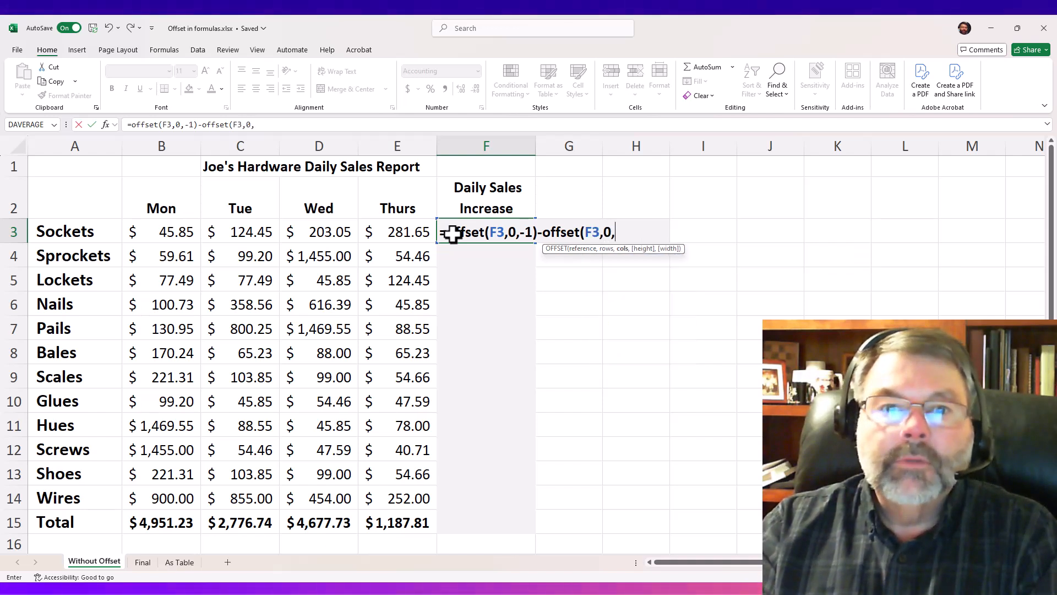
type("-")
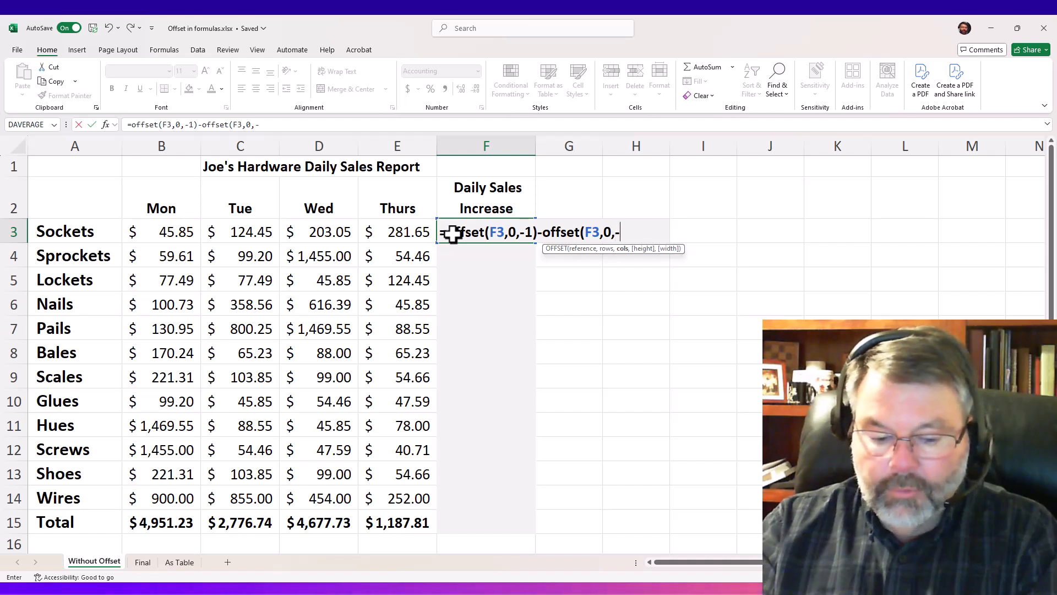
type("2")
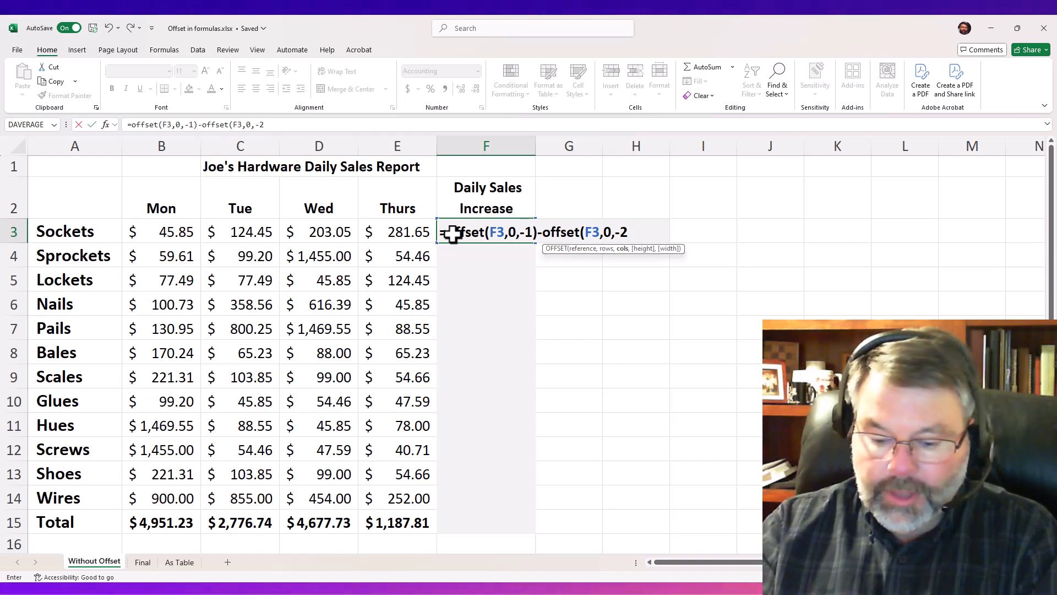
type(")")
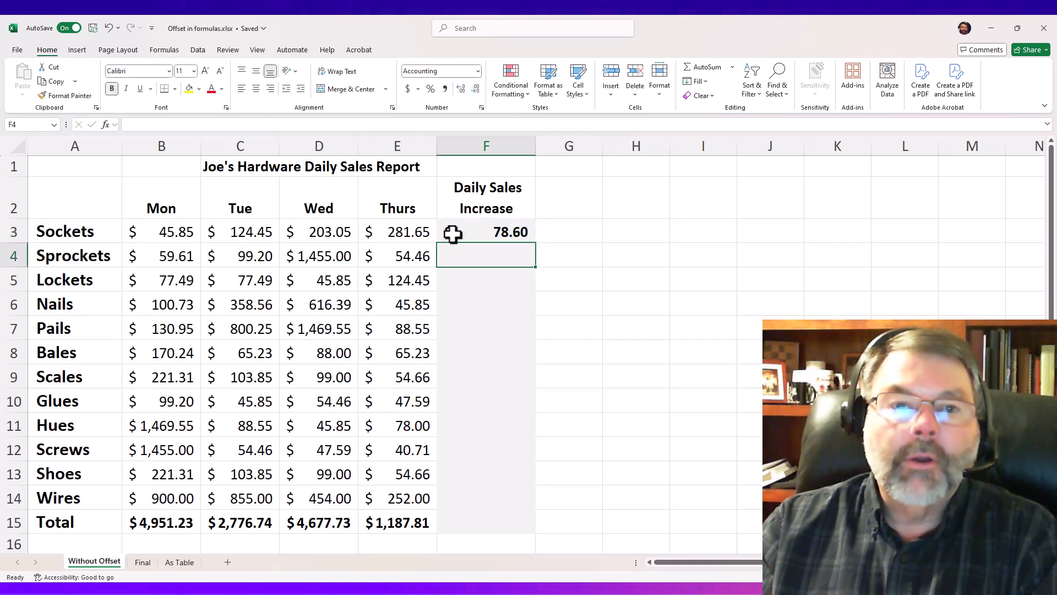
Step: Copy F3's OFFSET formula down to F15, reaching the Total row (-3,489.93)
left_click(485, 232)
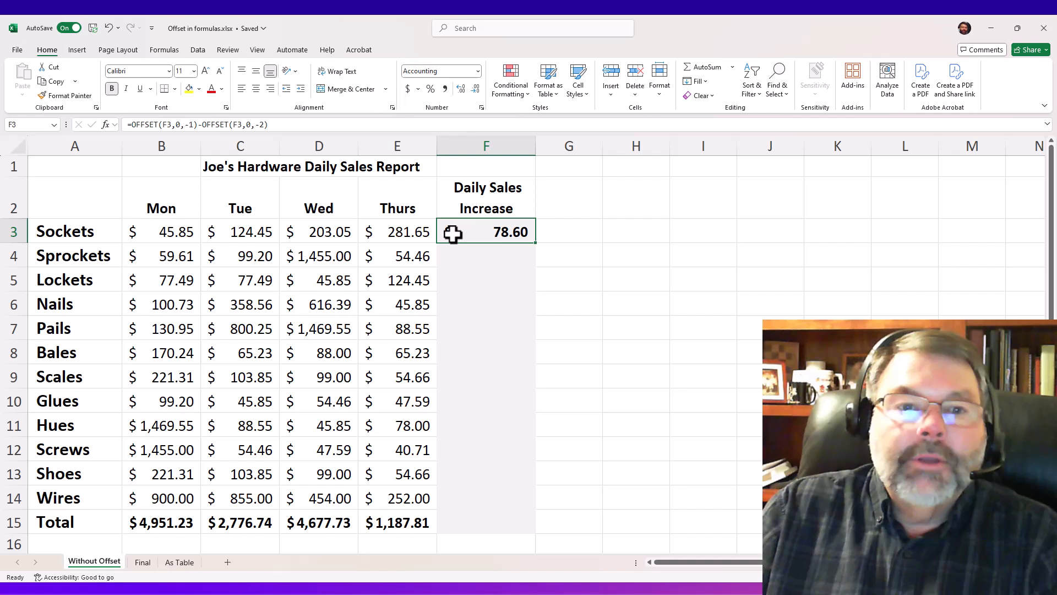
mouse_move(533, 239)
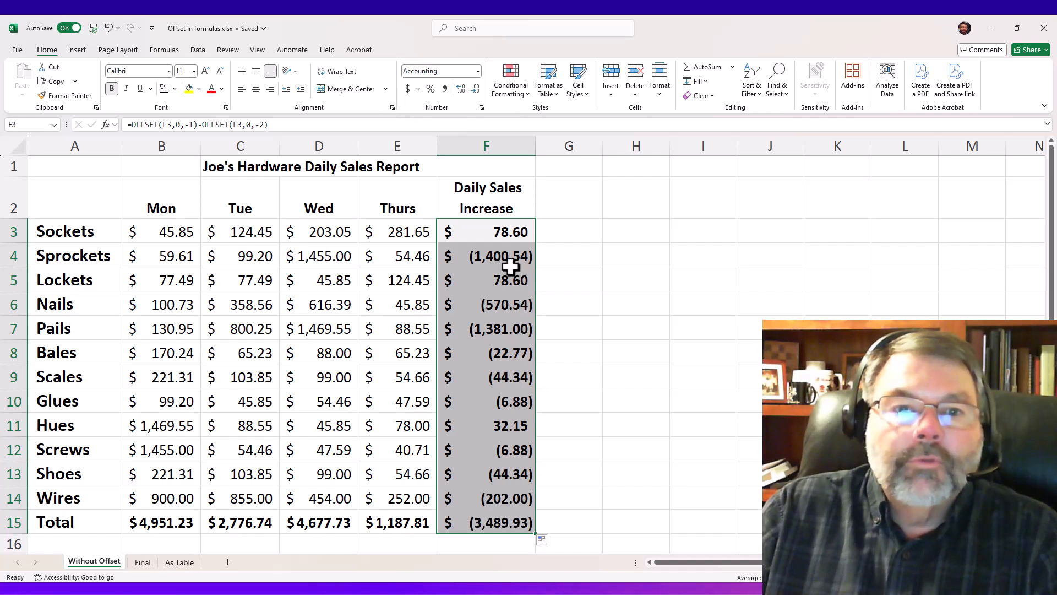
double_click(485, 255)
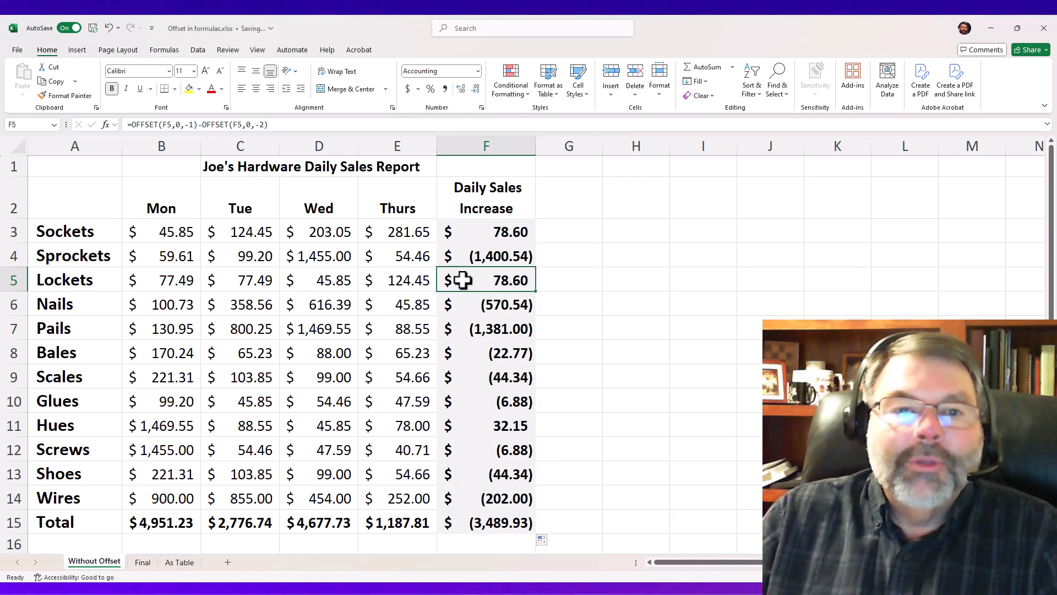
mouse_move(637, 181)
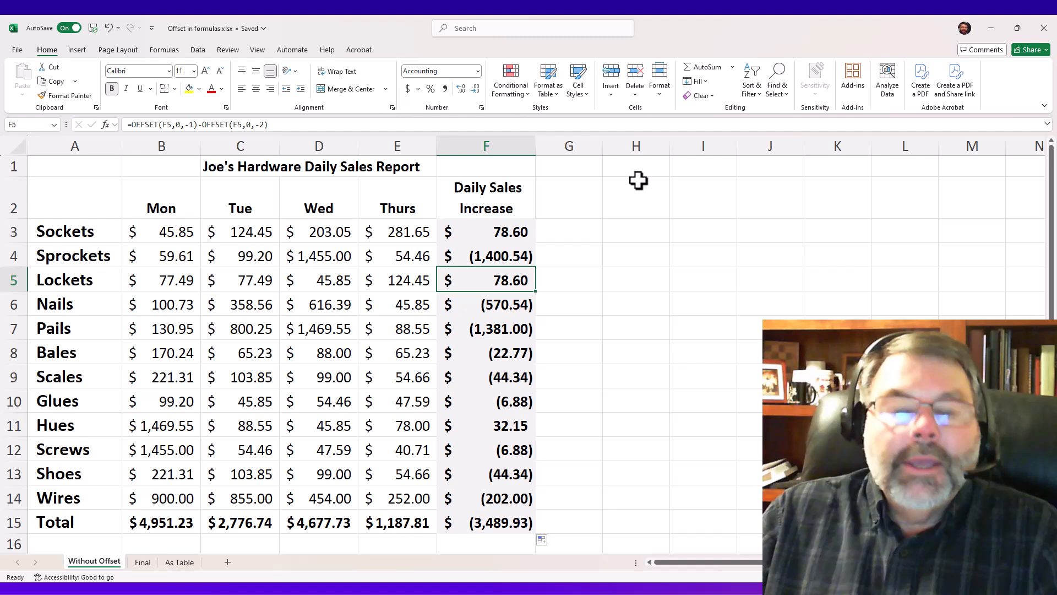
mouse_move(502, 233)
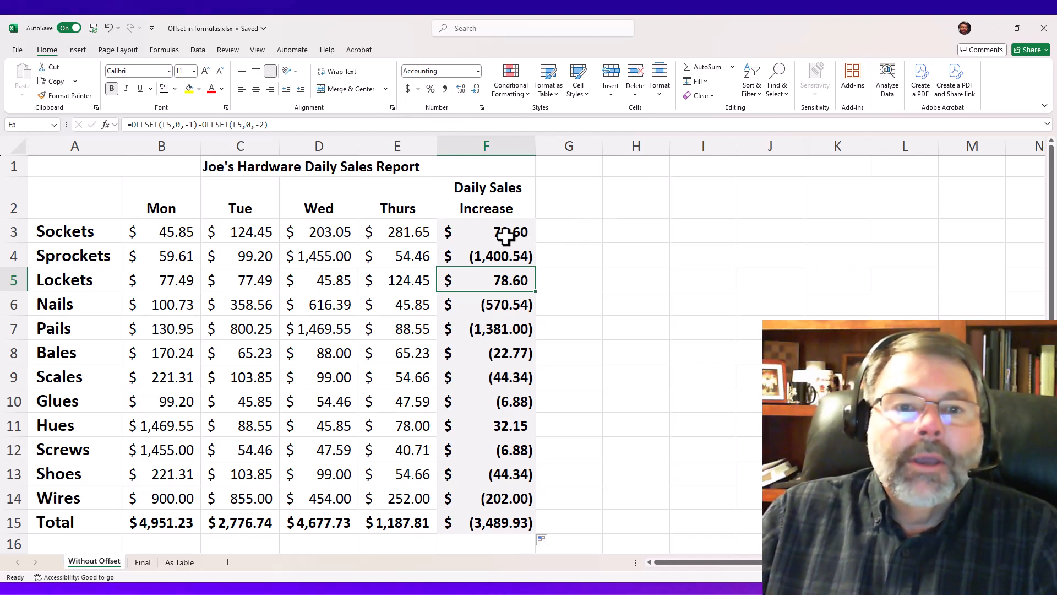
Step: Insert a Fri column before Daily Sales Increase with Sockets 300 and Sprockets 75
left_click(485, 146)
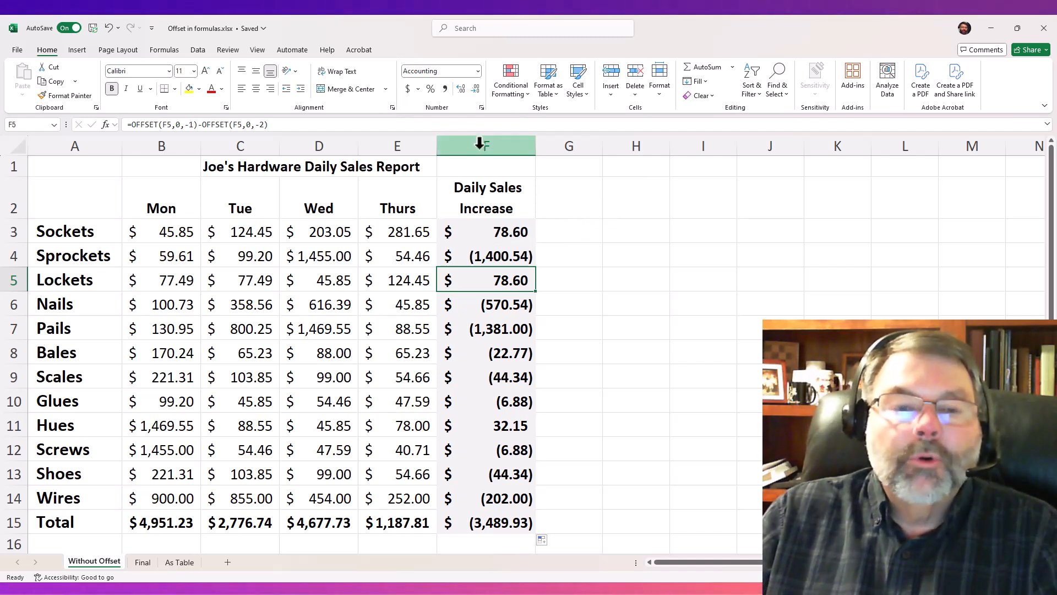
left_click(484, 146)
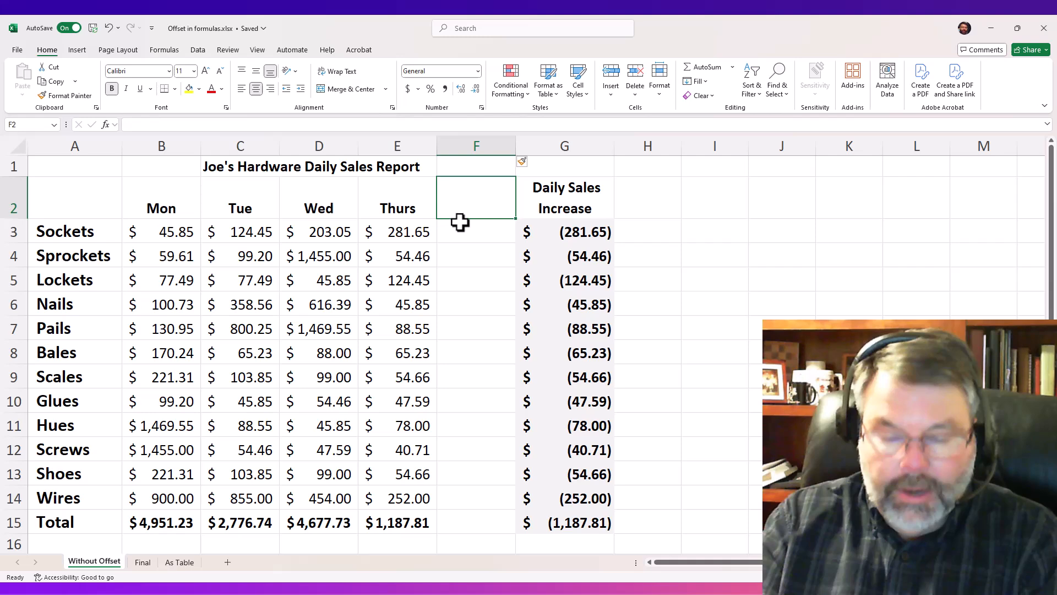
type("Fre")
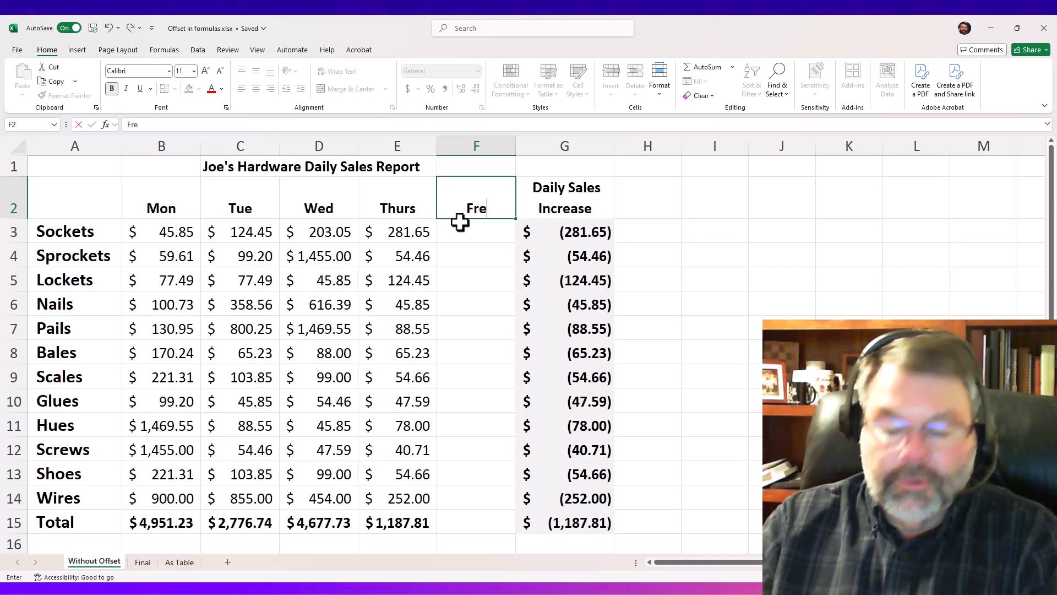
key("Backspace")
type("i")
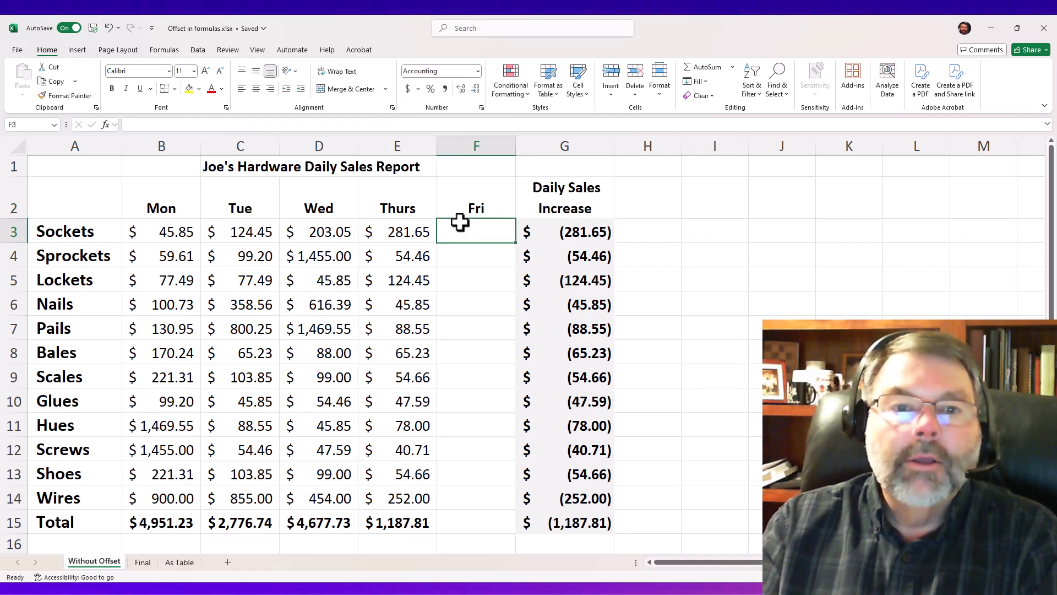
type("300.00")
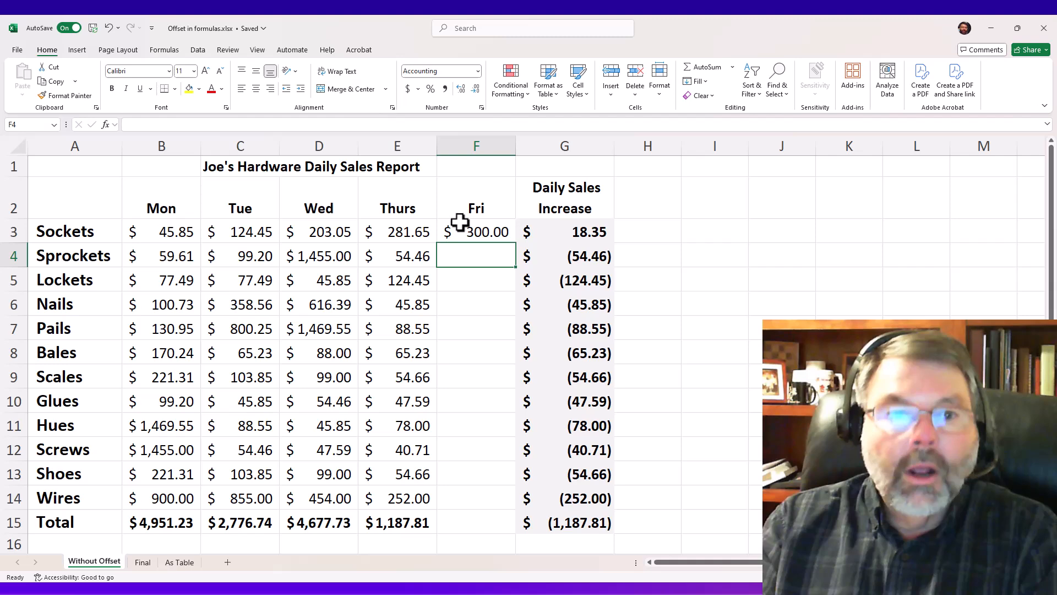
type("75.00")
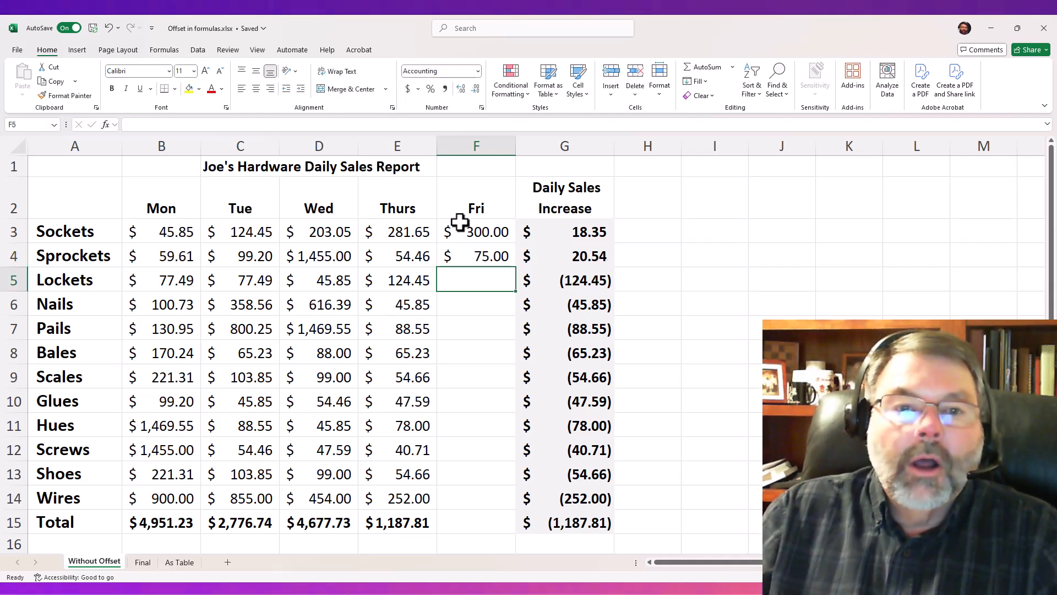
mouse_move(463, 260)
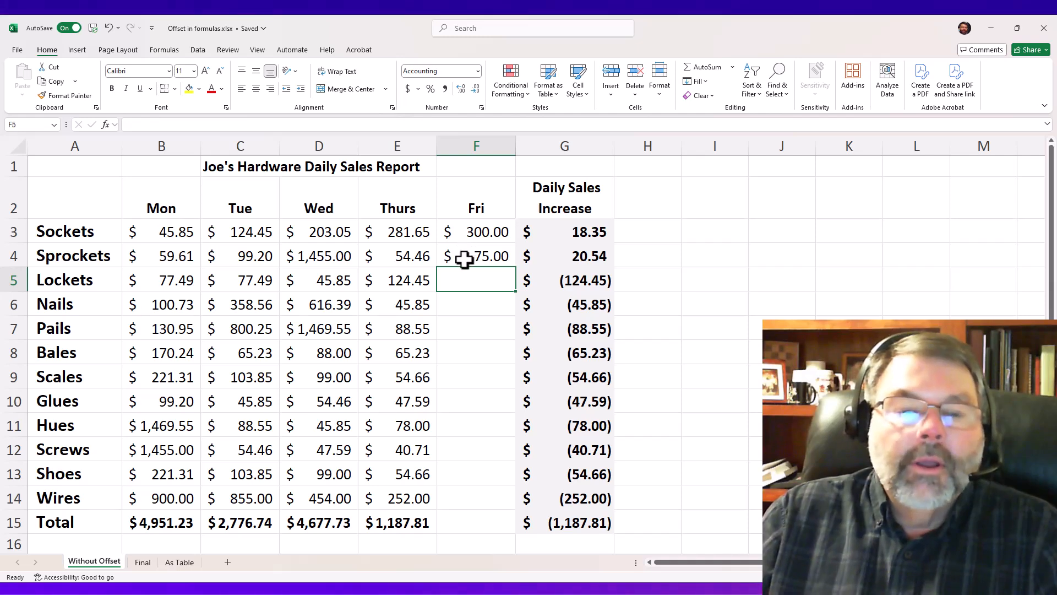
mouse_move(494, 187)
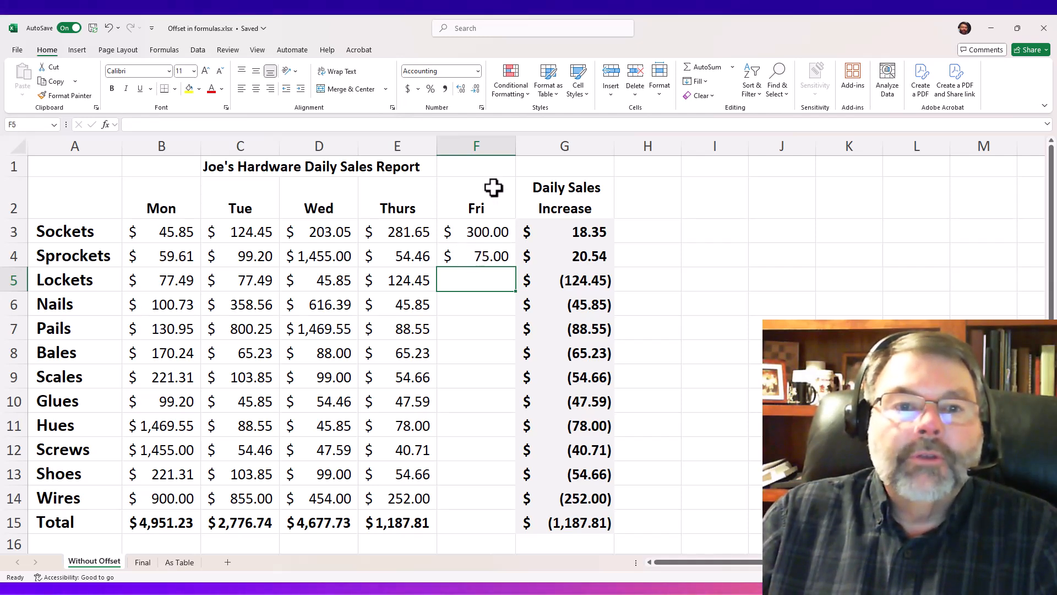
Step: Insert a Sat column before Daily Sales Increase with 500 for Sockets, giving a 200.00 increase
right_click(564, 146)
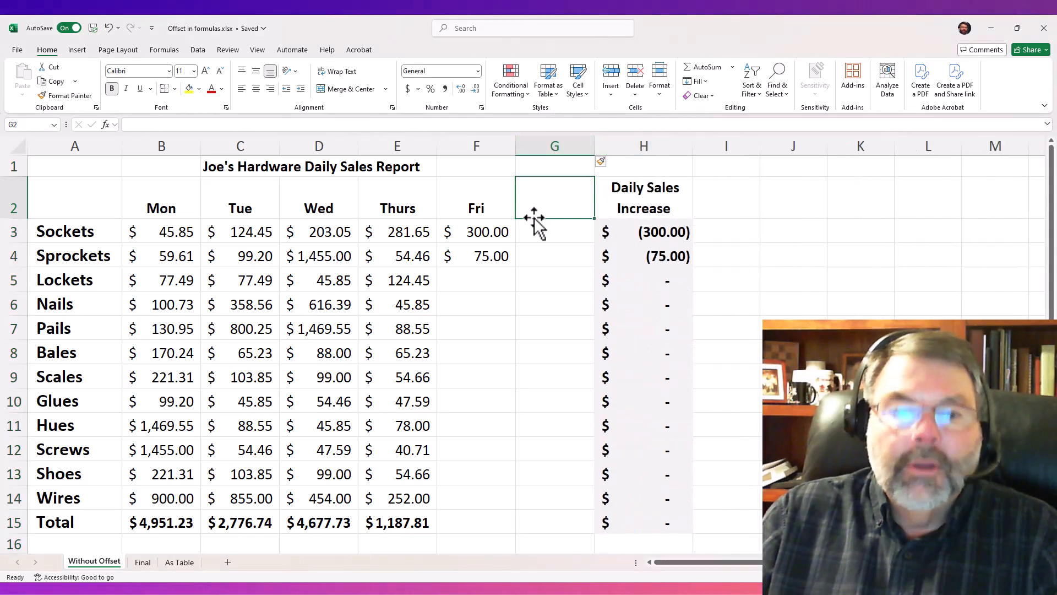
type("Sat")
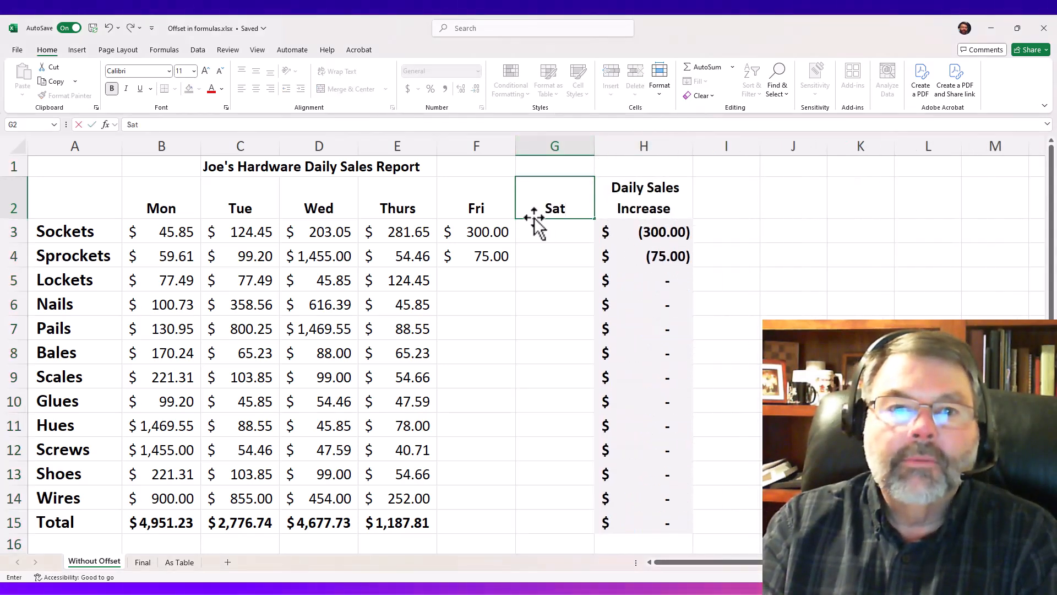
type("500.00")
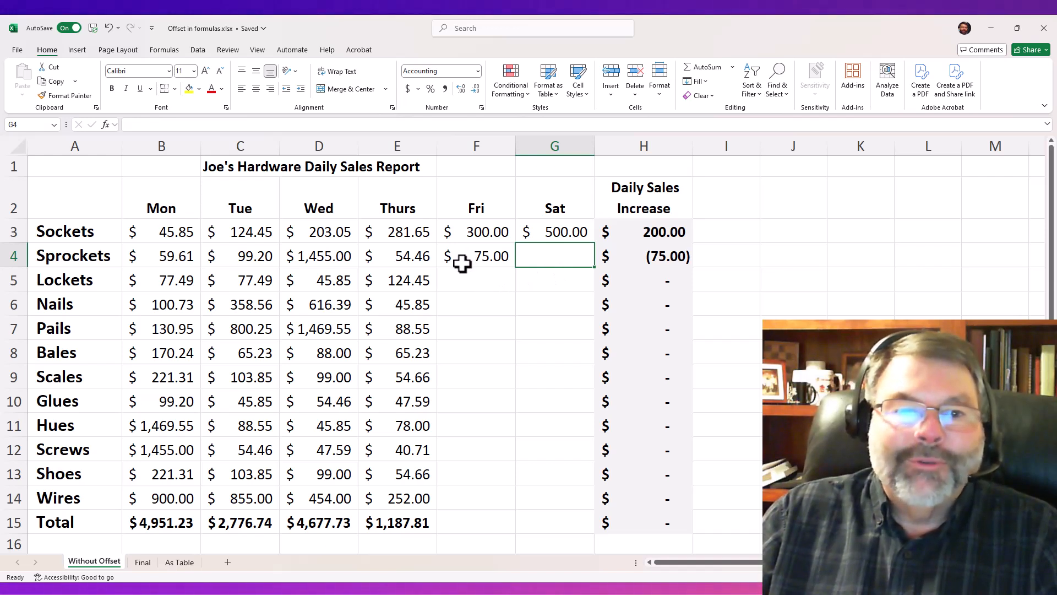
mouse_move(461, 299)
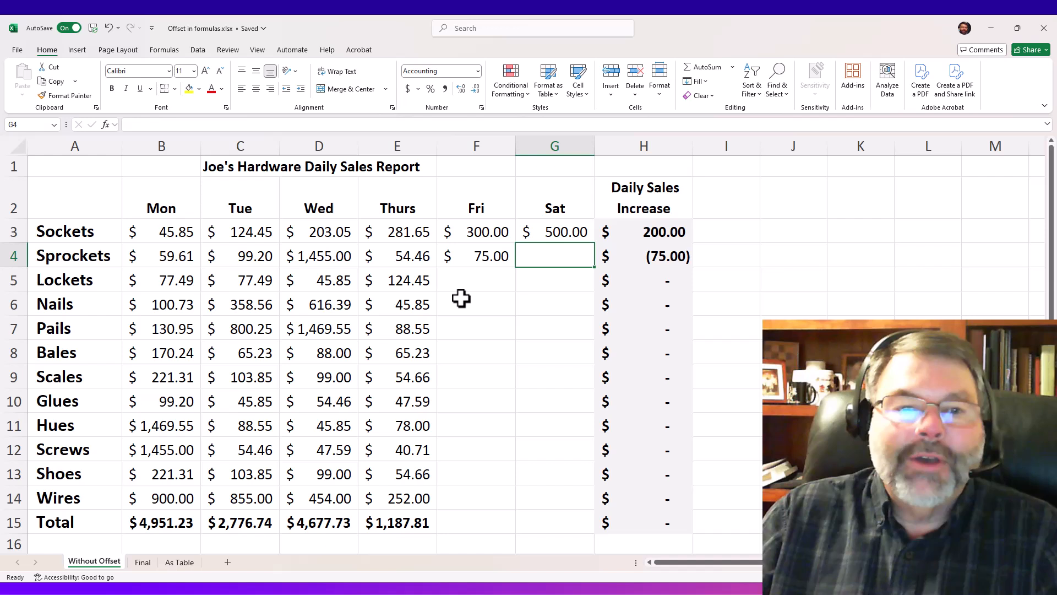